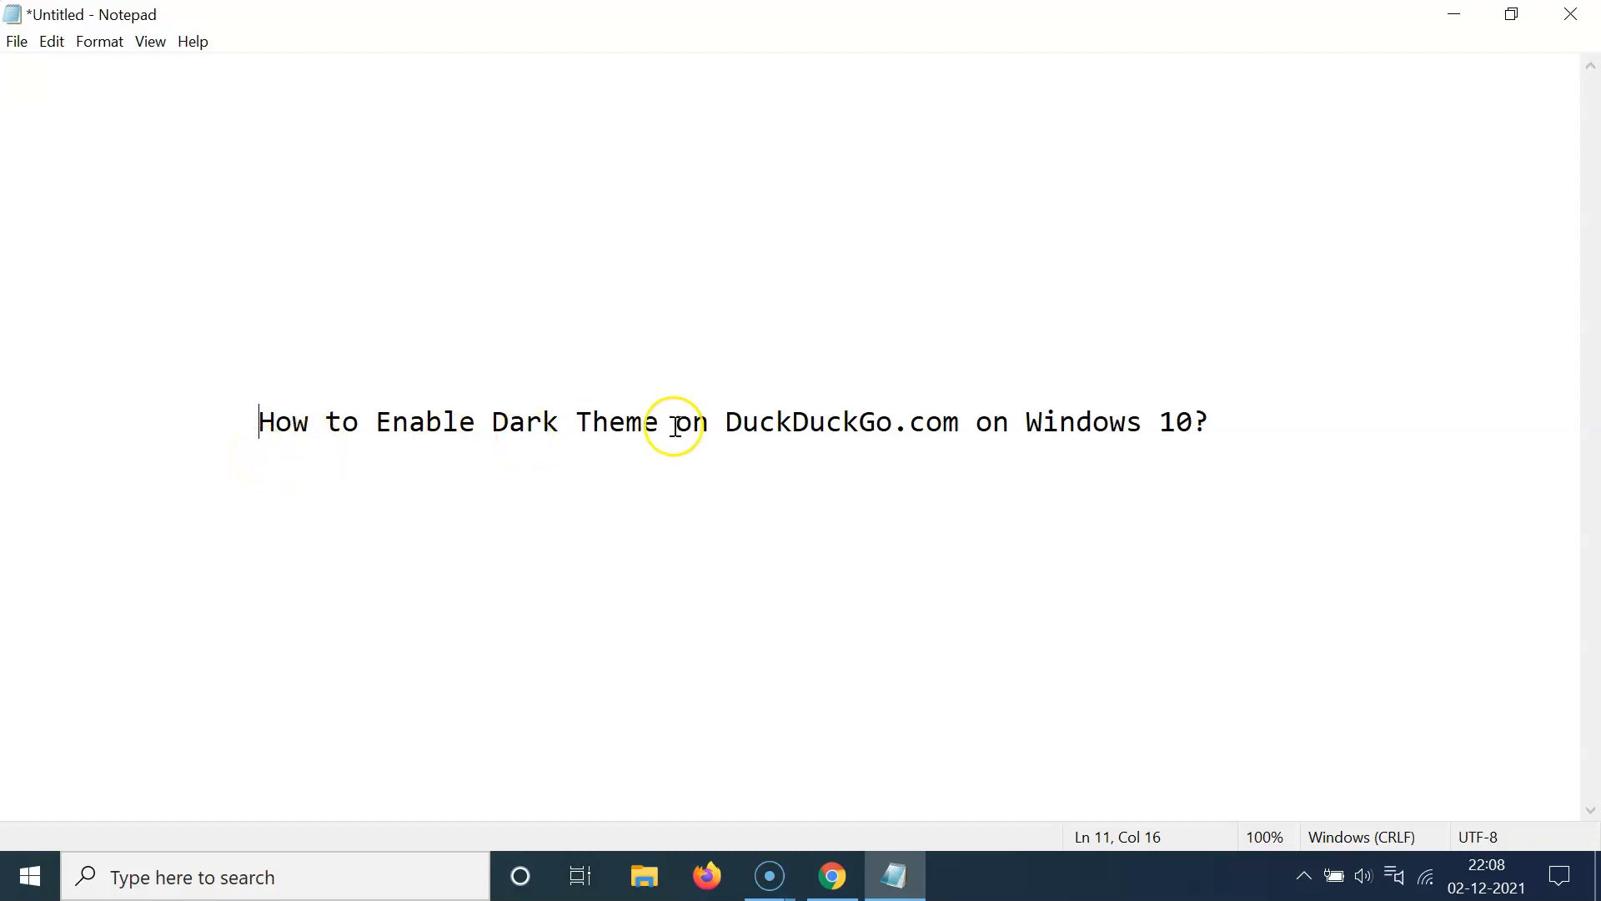
pyautogui.moveTo(1046, 422)
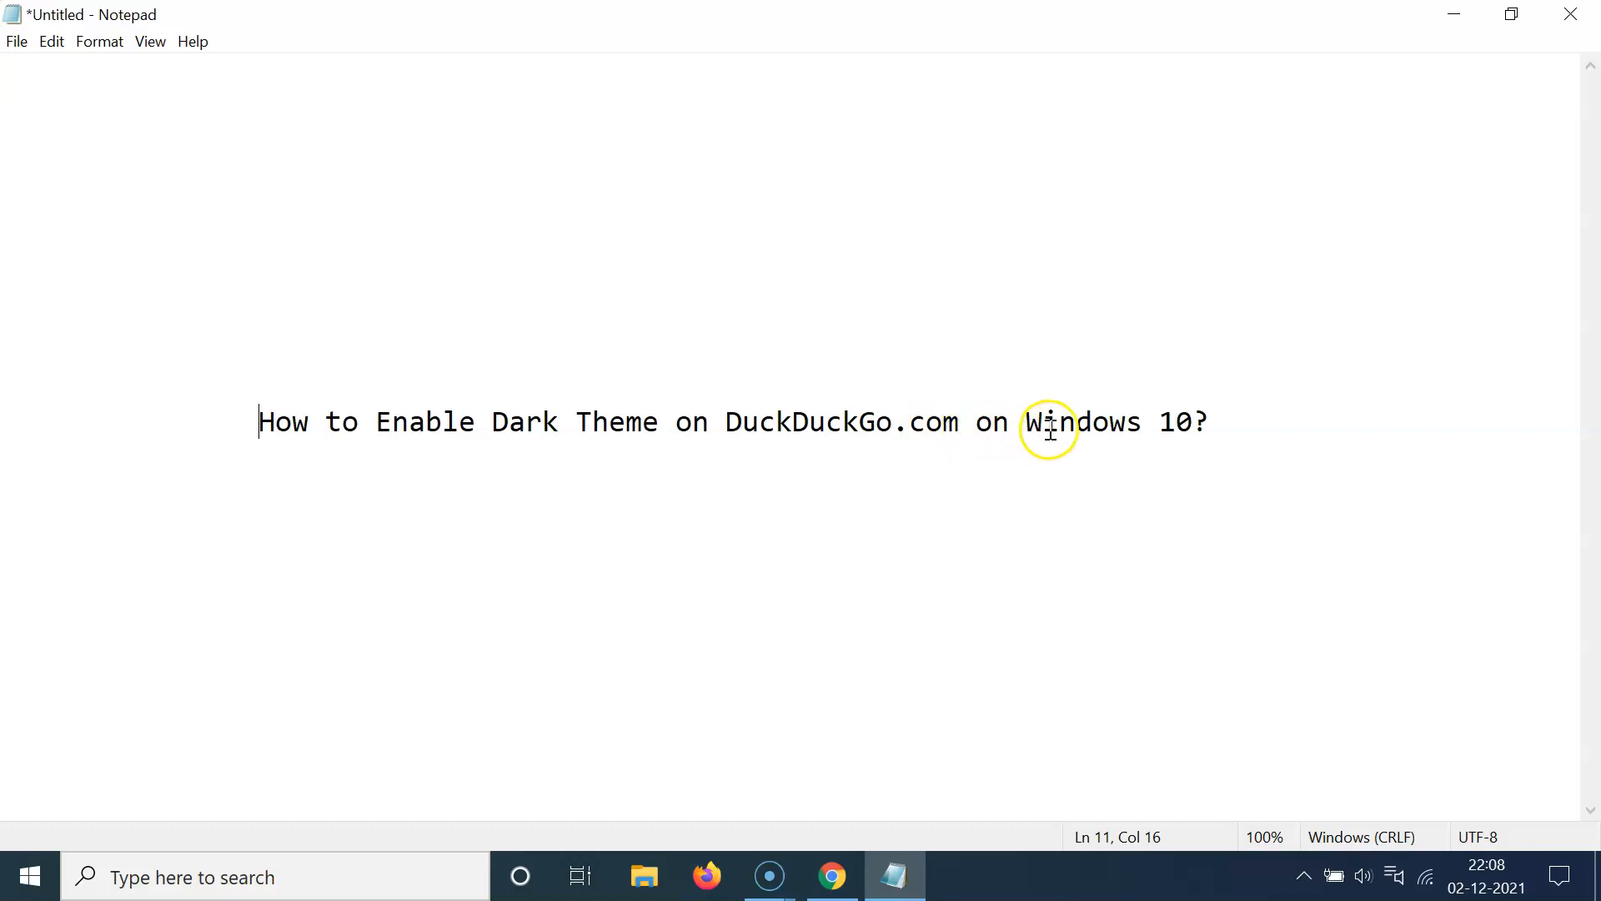
pyautogui.moveTo(761, 437)
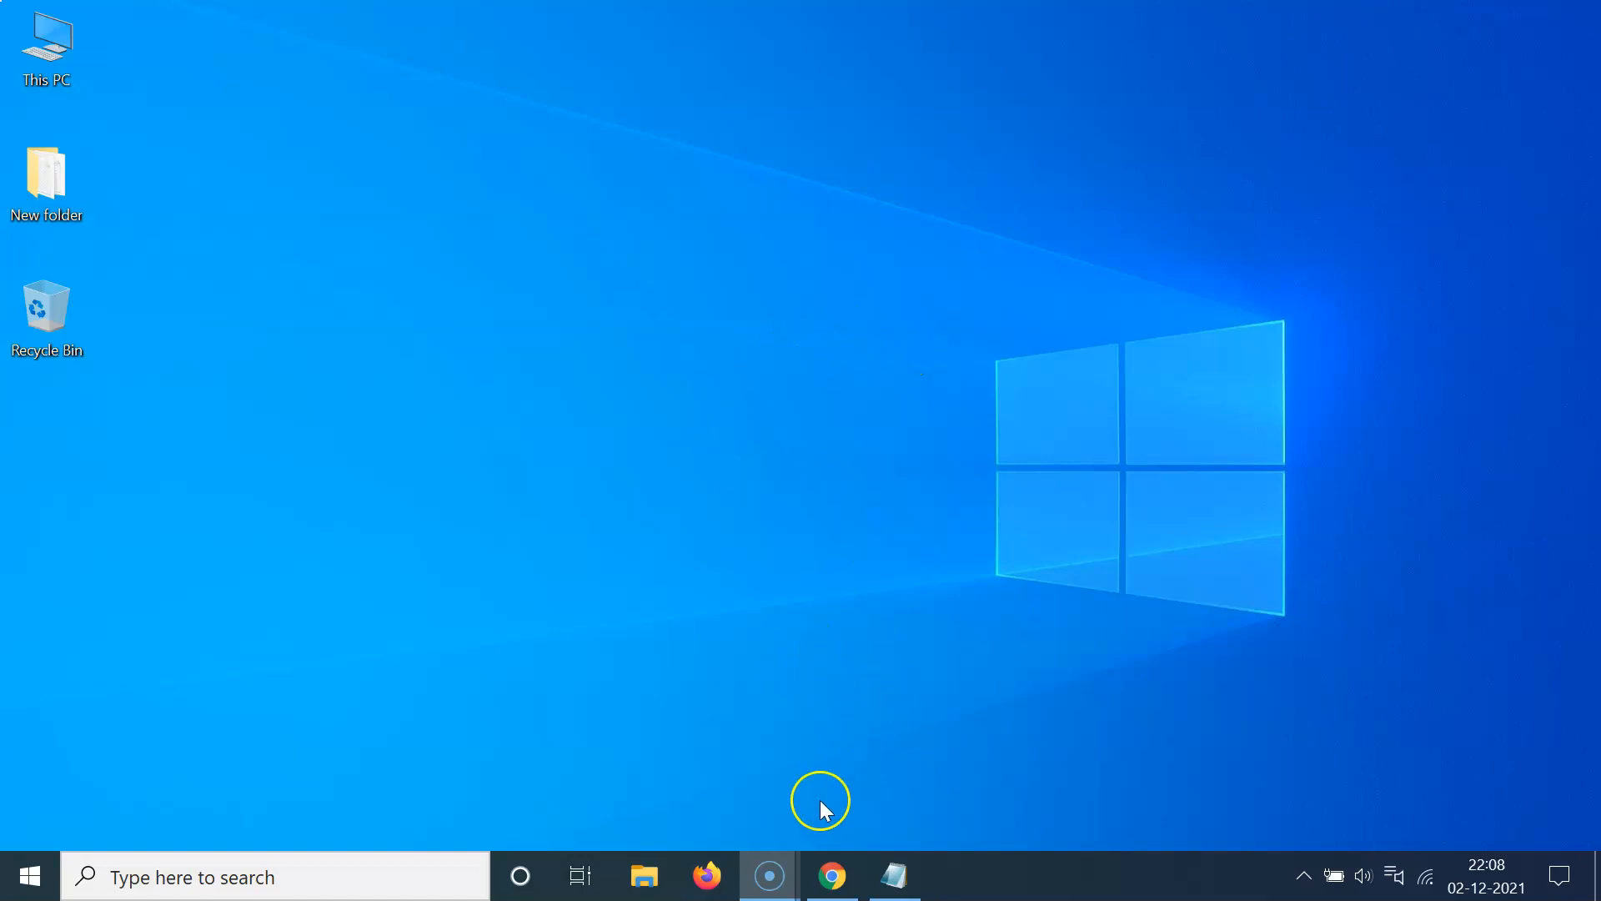
# Launch Chrome and enter duckduckgo.com in the address bar.
pyautogui.click(831, 876)
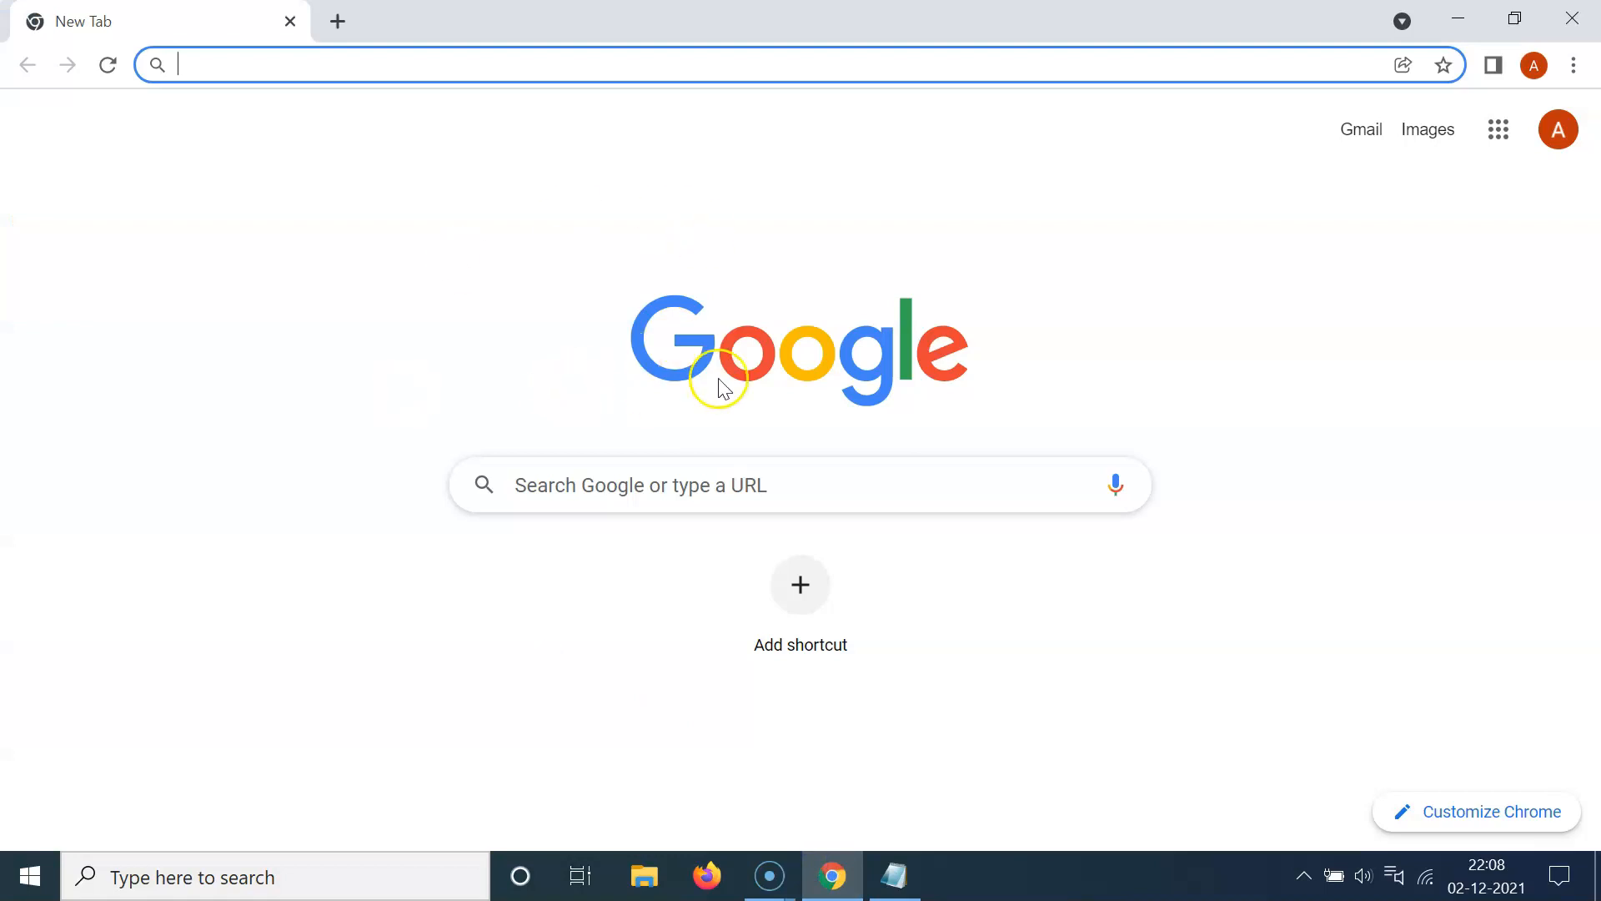
pyautogui.moveTo(782, 224)
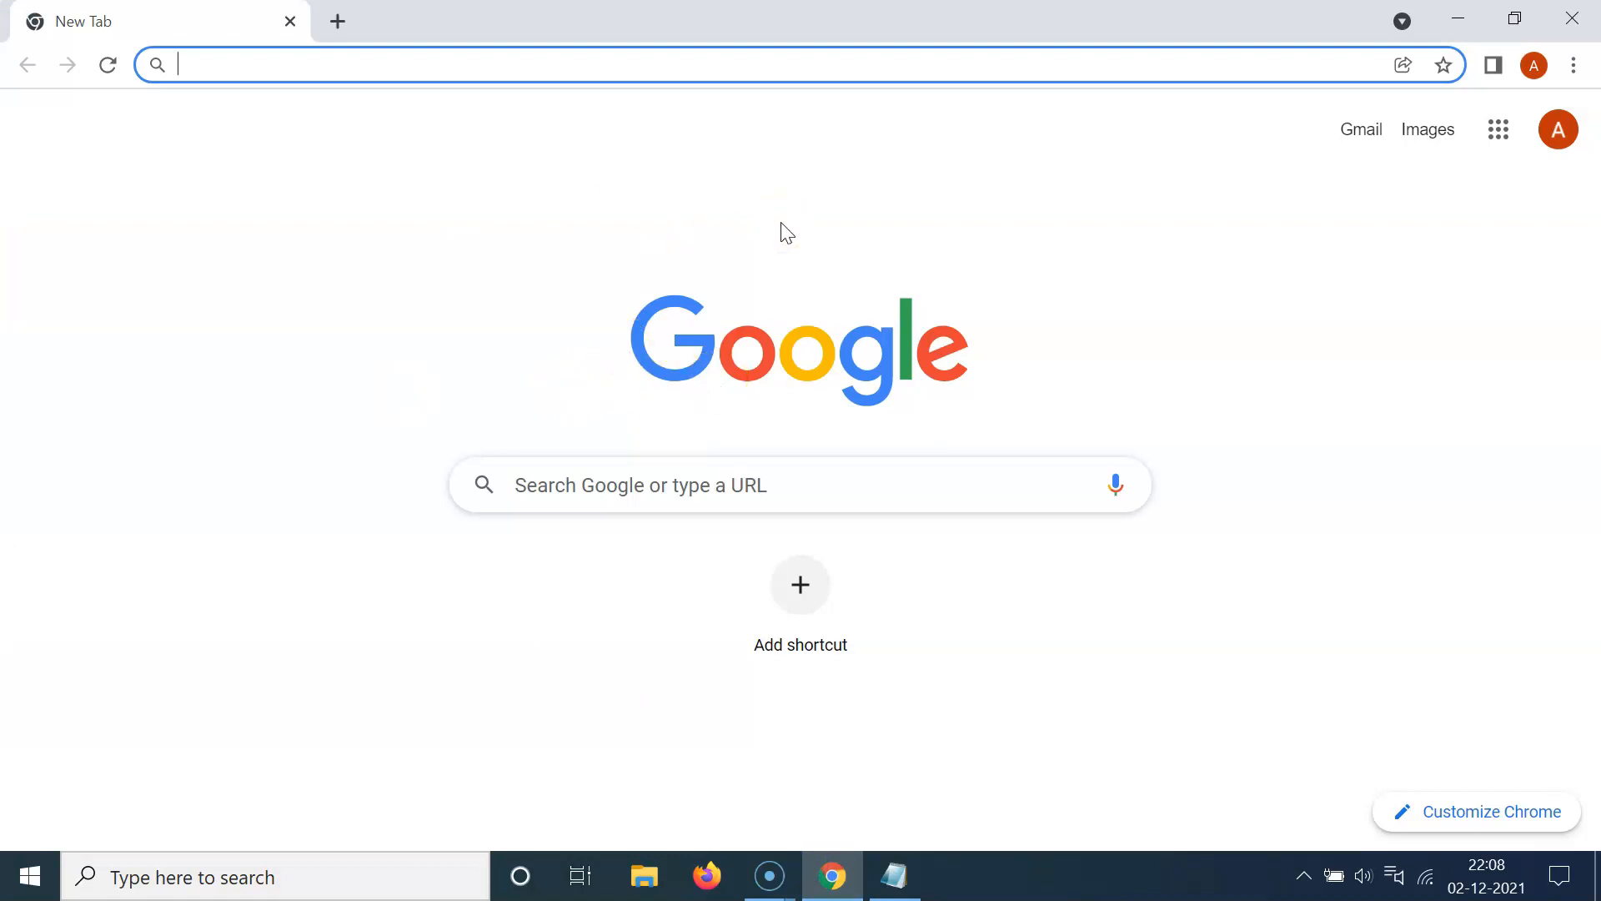
pyautogui.write('d')
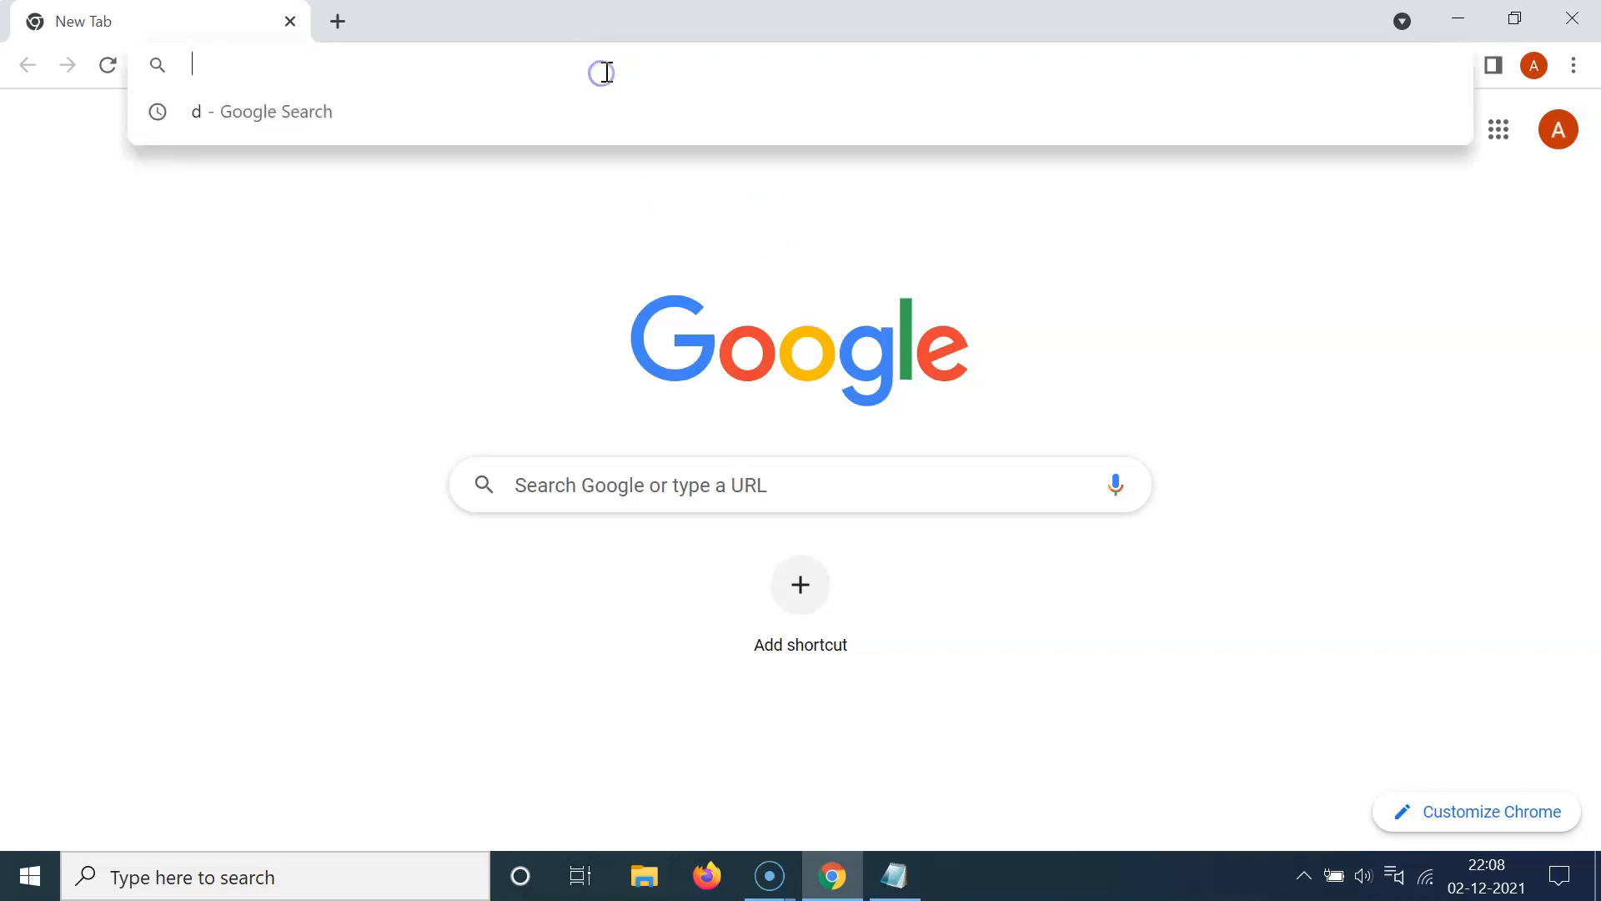
pyautogui.write('duckduckgo.com')
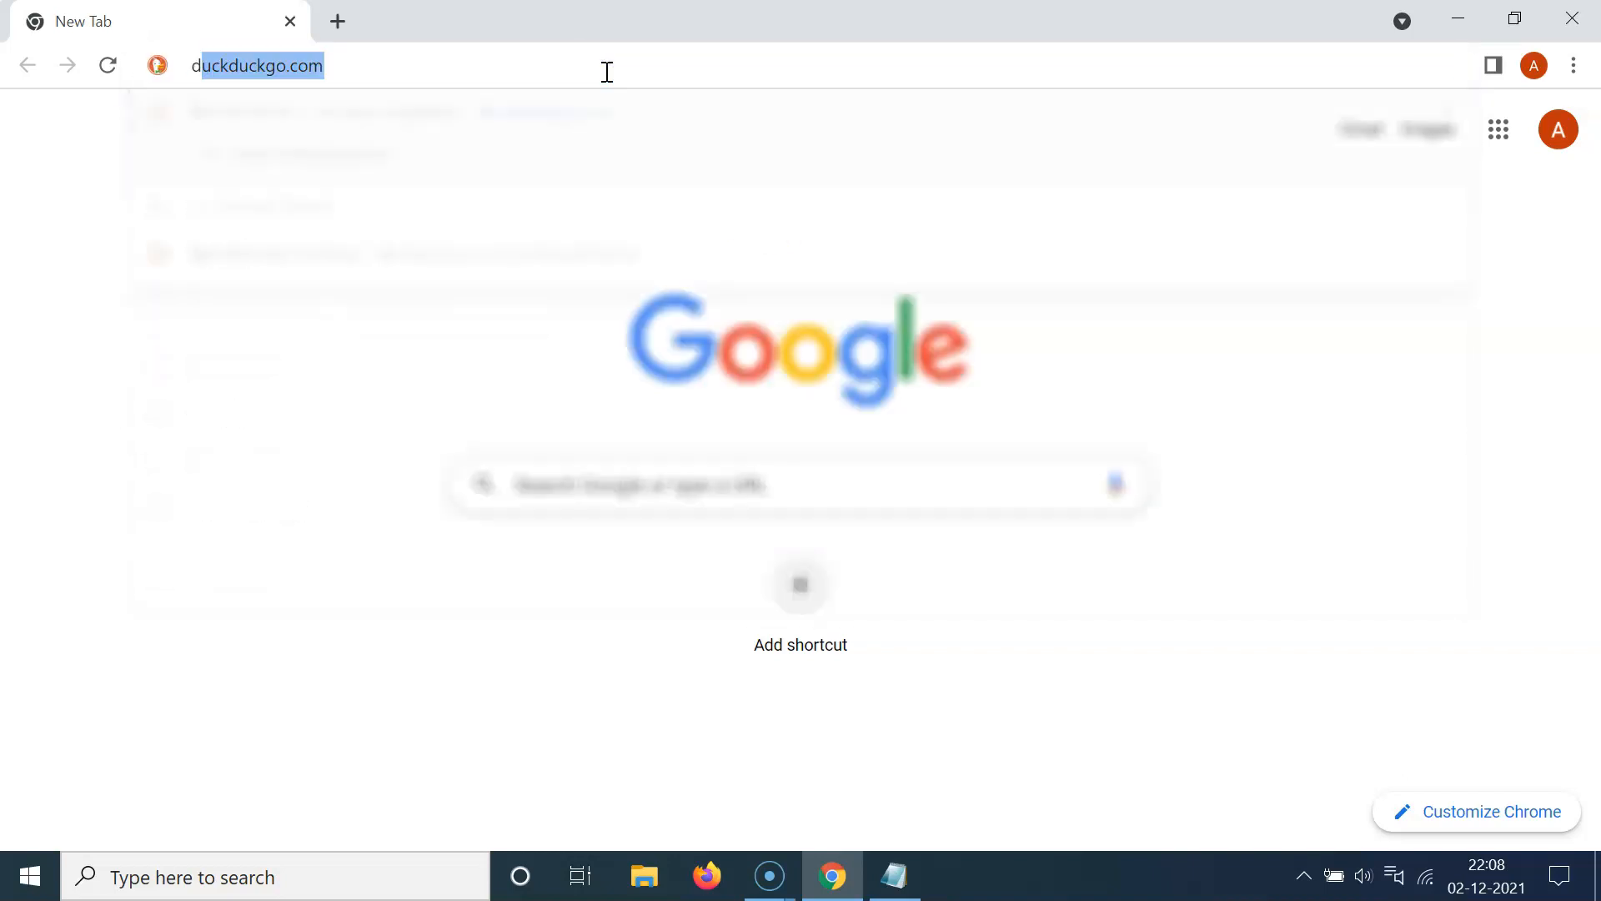
# Load the DuckDuckGo homepage and reveal its hamburger side menu.
pyautogui.press('Return')
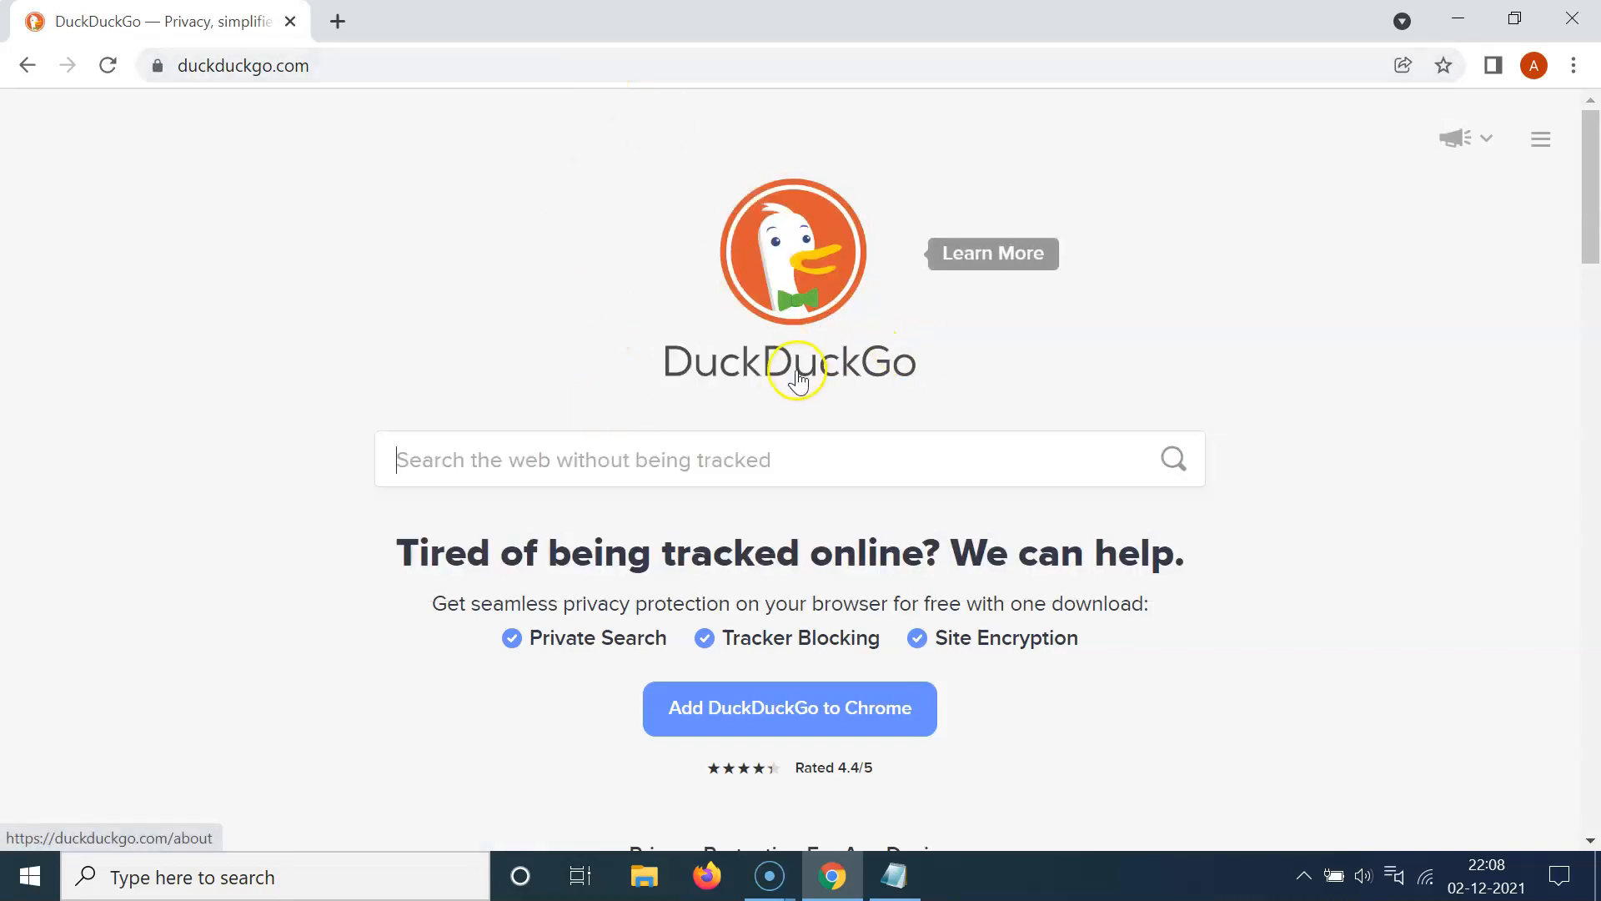
pyautogui.moveTo(311, 449)
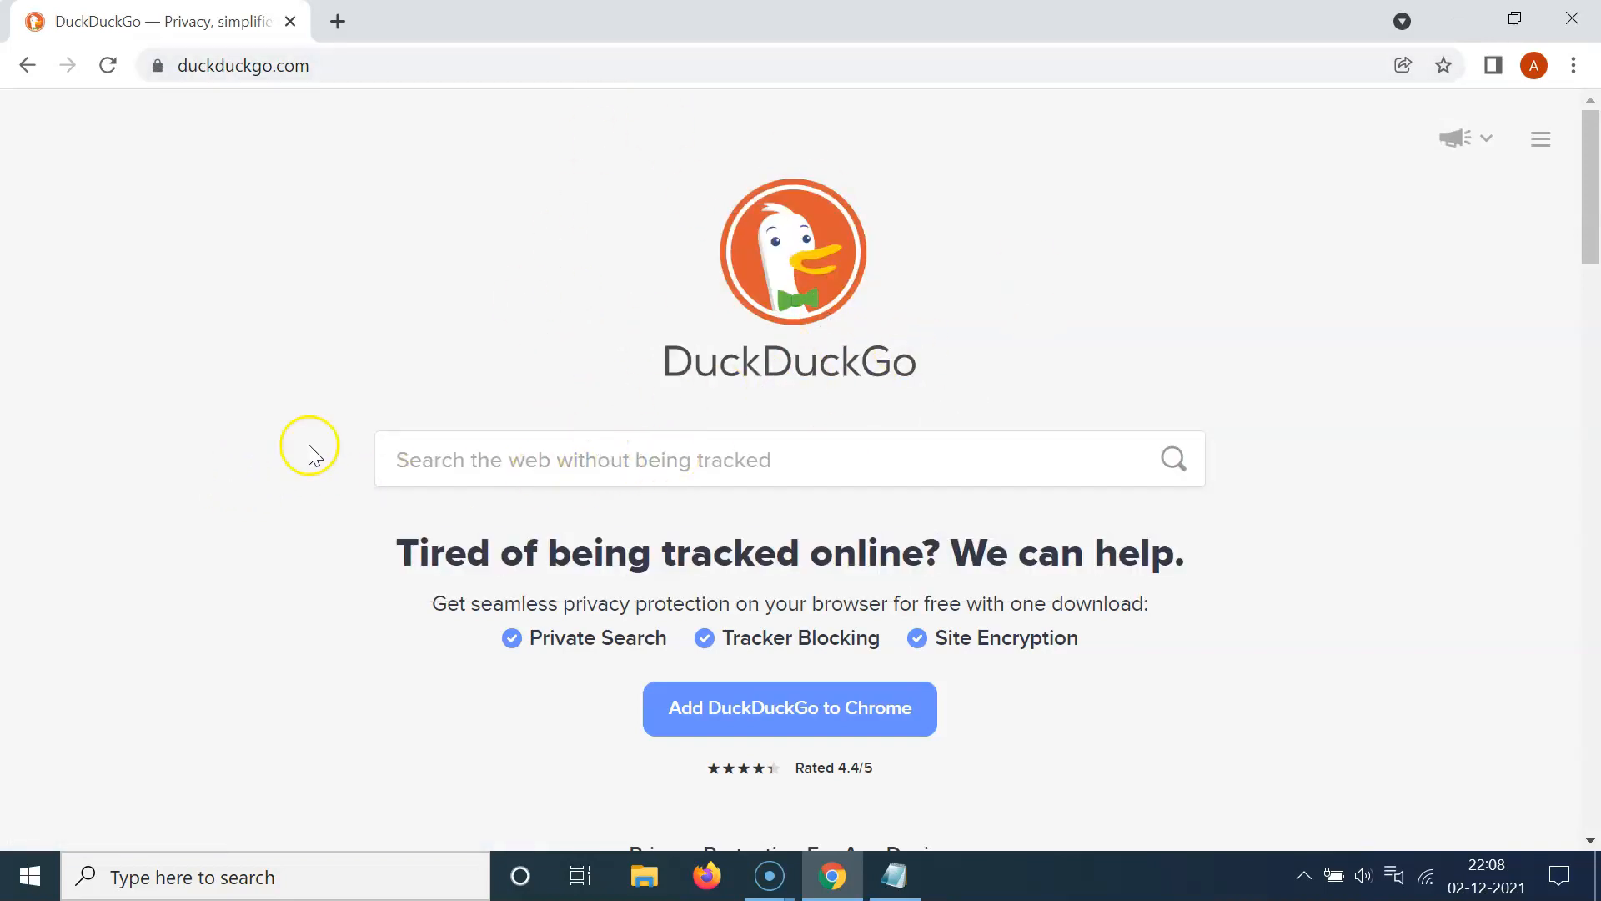
pyautogui.moveTo(847, 281)
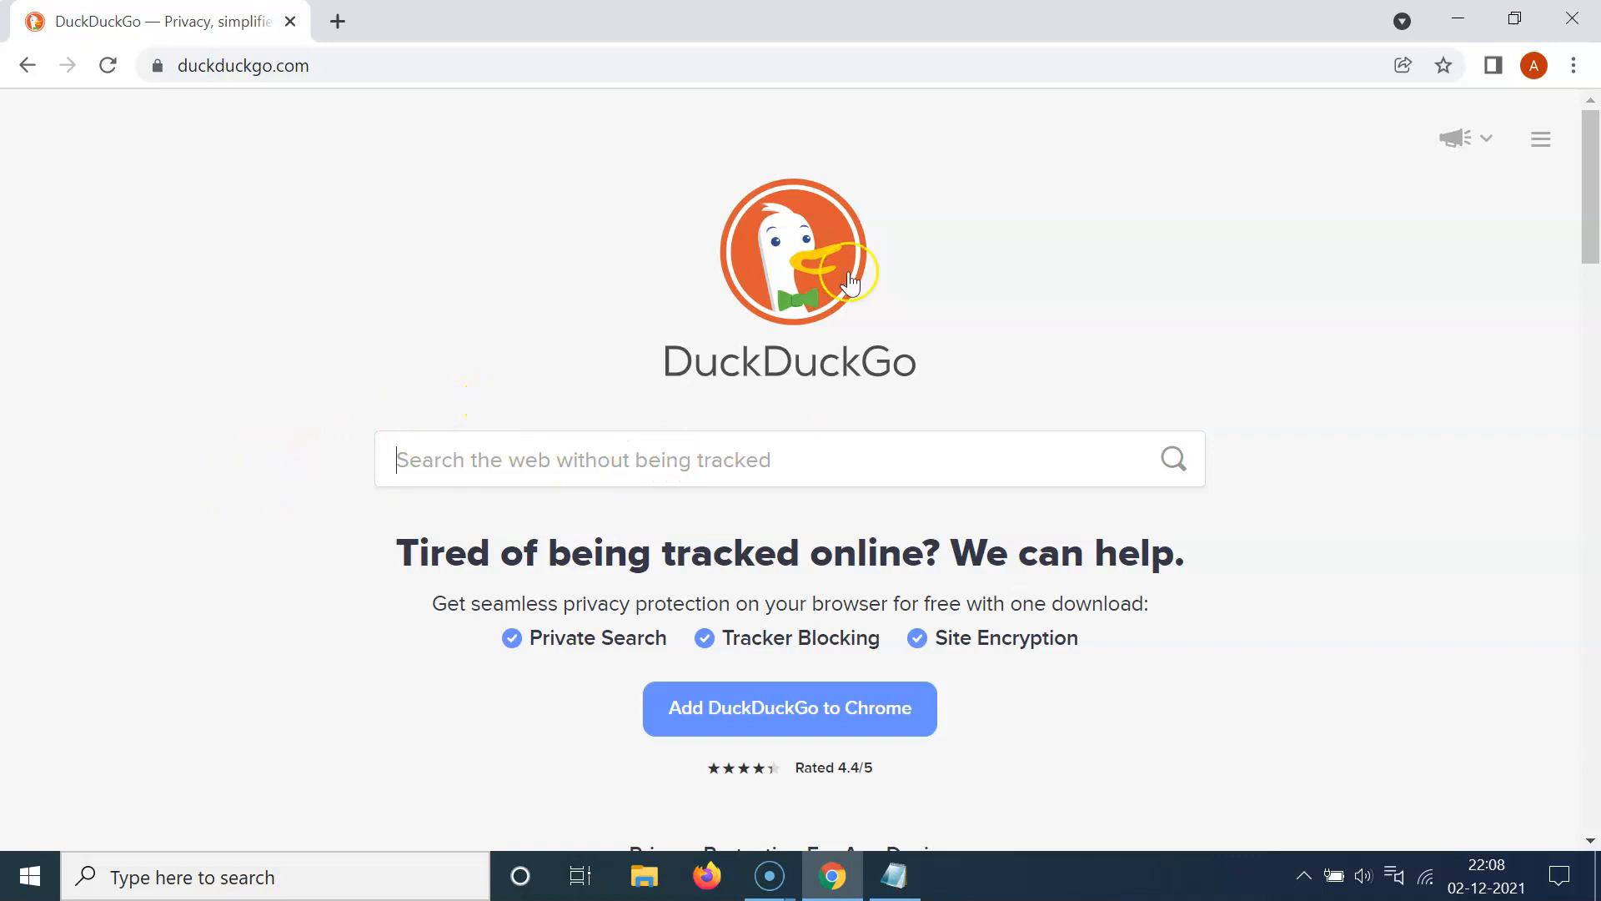
pyautogui.moveTo(1543, 170)
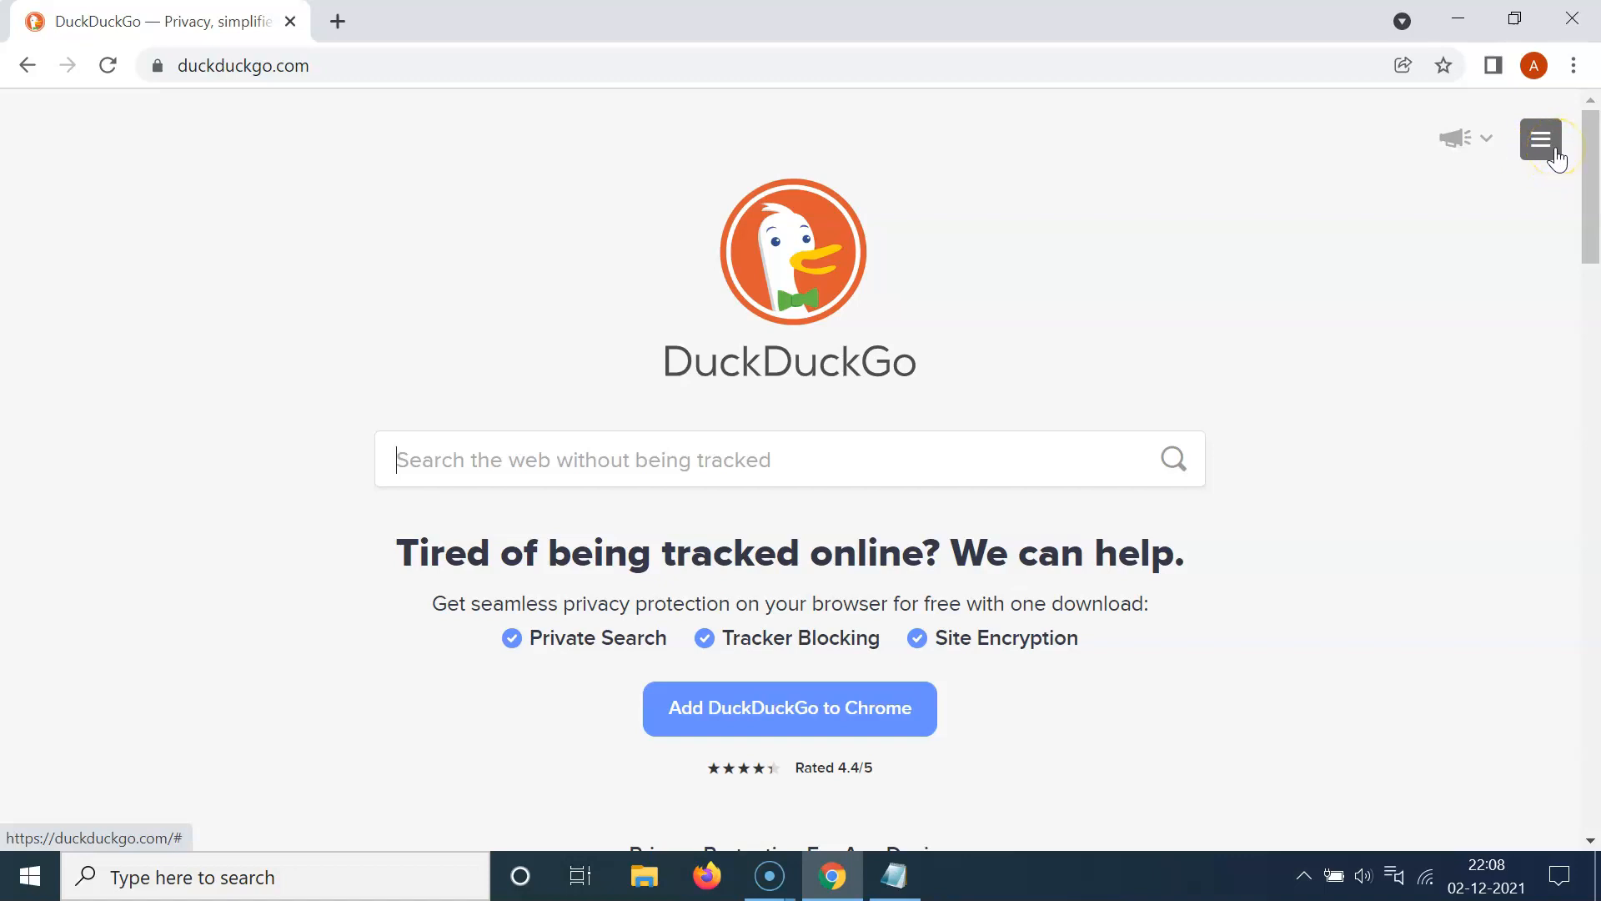
pyautogui.click(1540, 139)
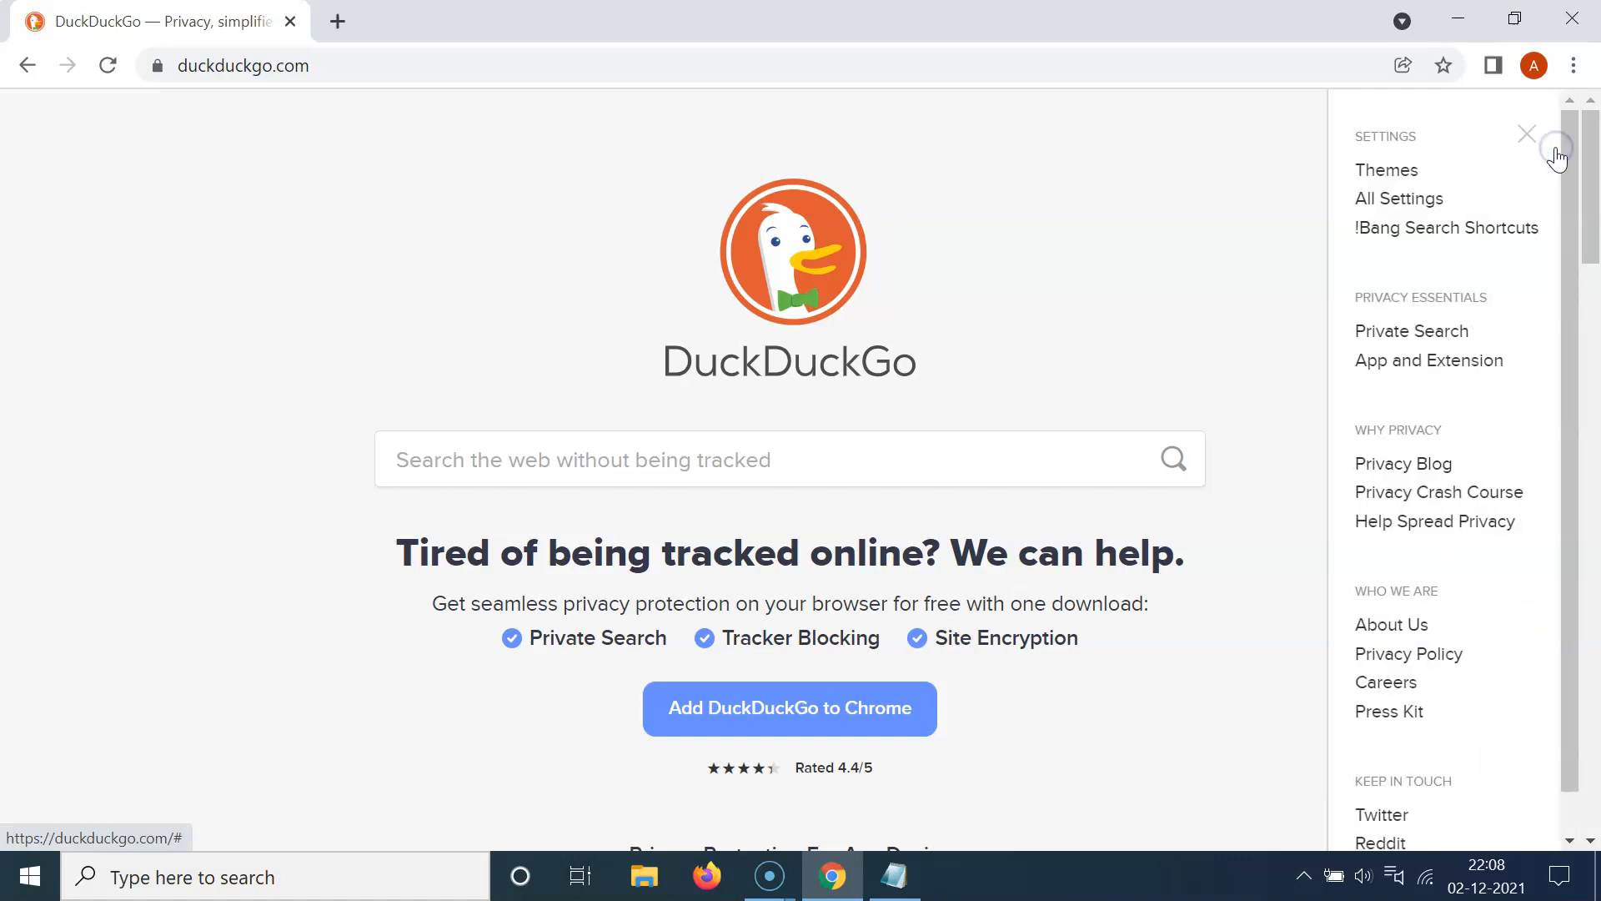
pyautogui.moveTo(1493, 556)
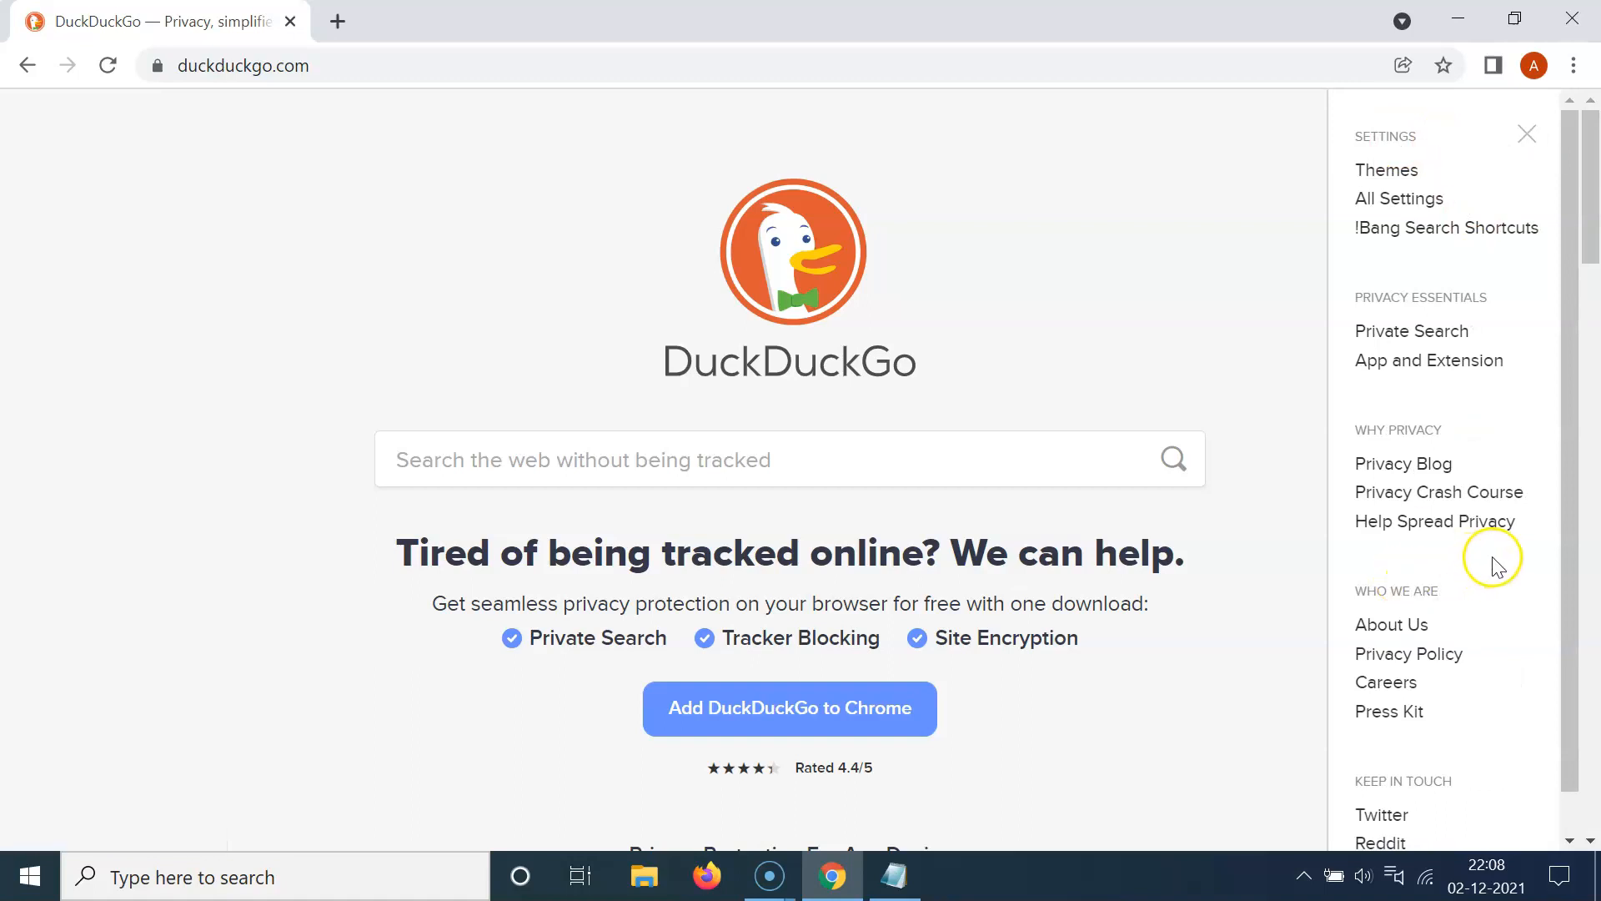
pyautogui.moveTo(1386, 170)
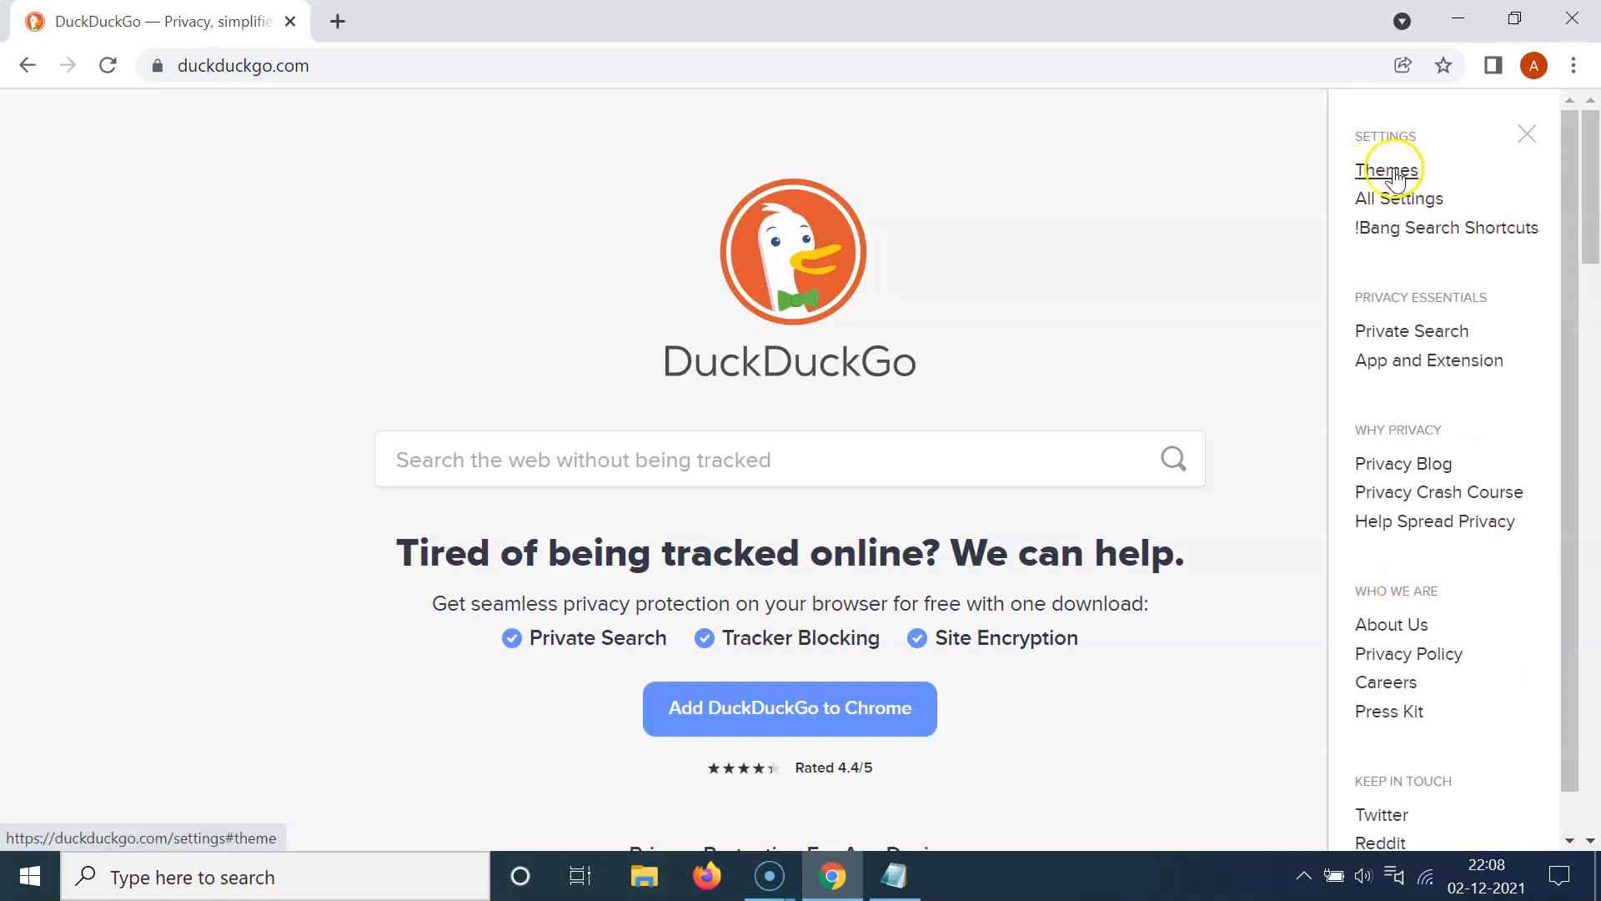
pyautogui.moveTo(1446, 227)
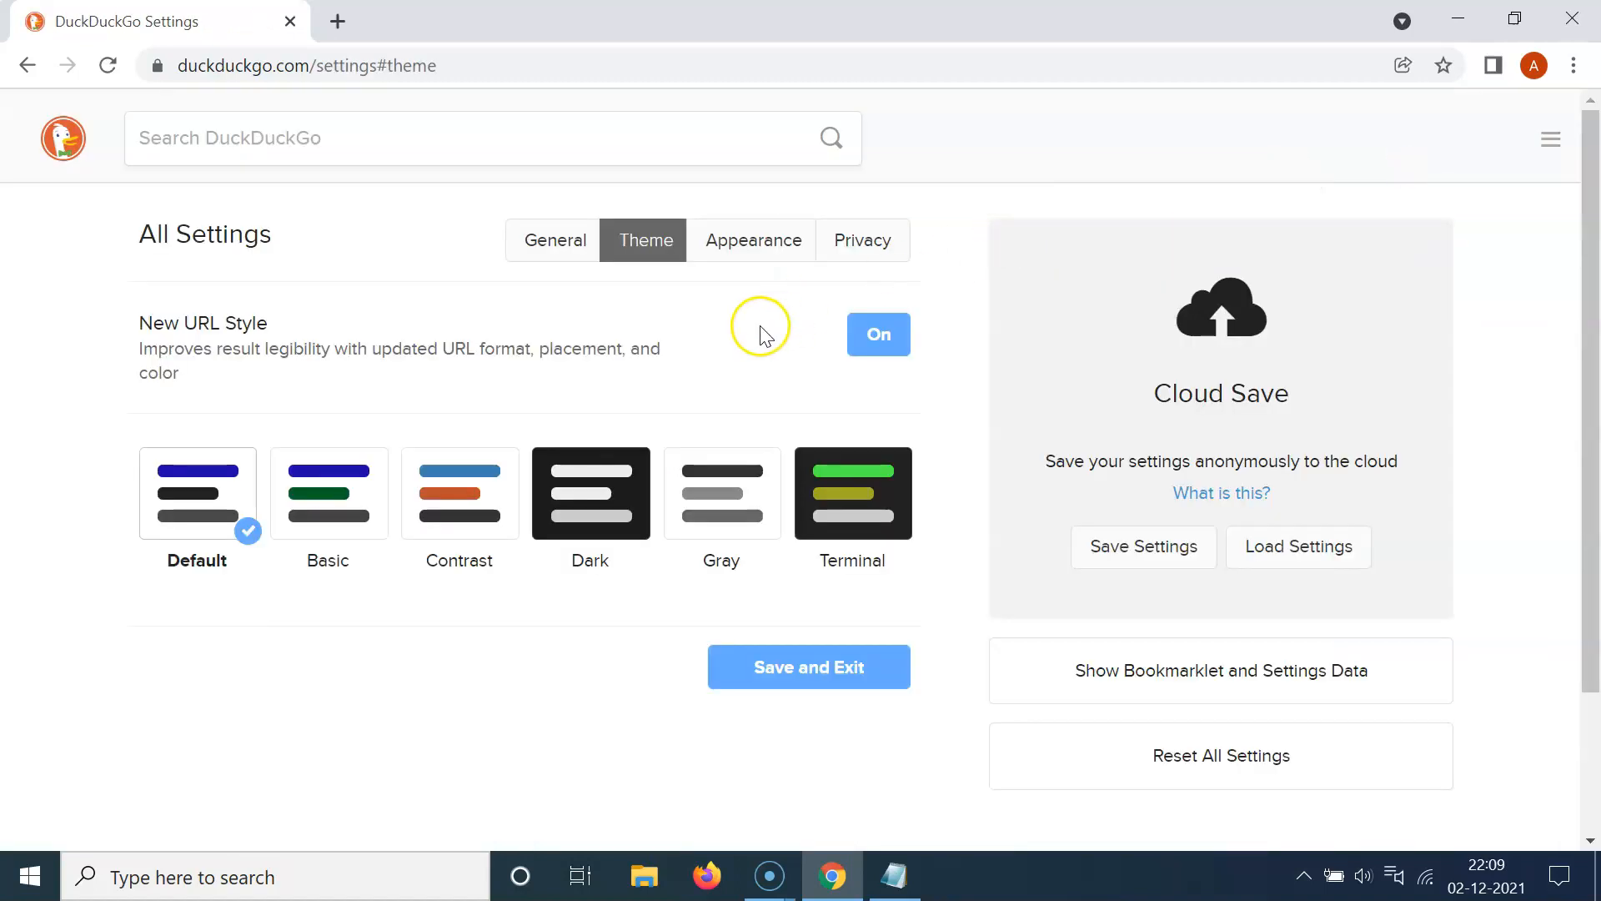
pyautogui.moveTo(924, 359)
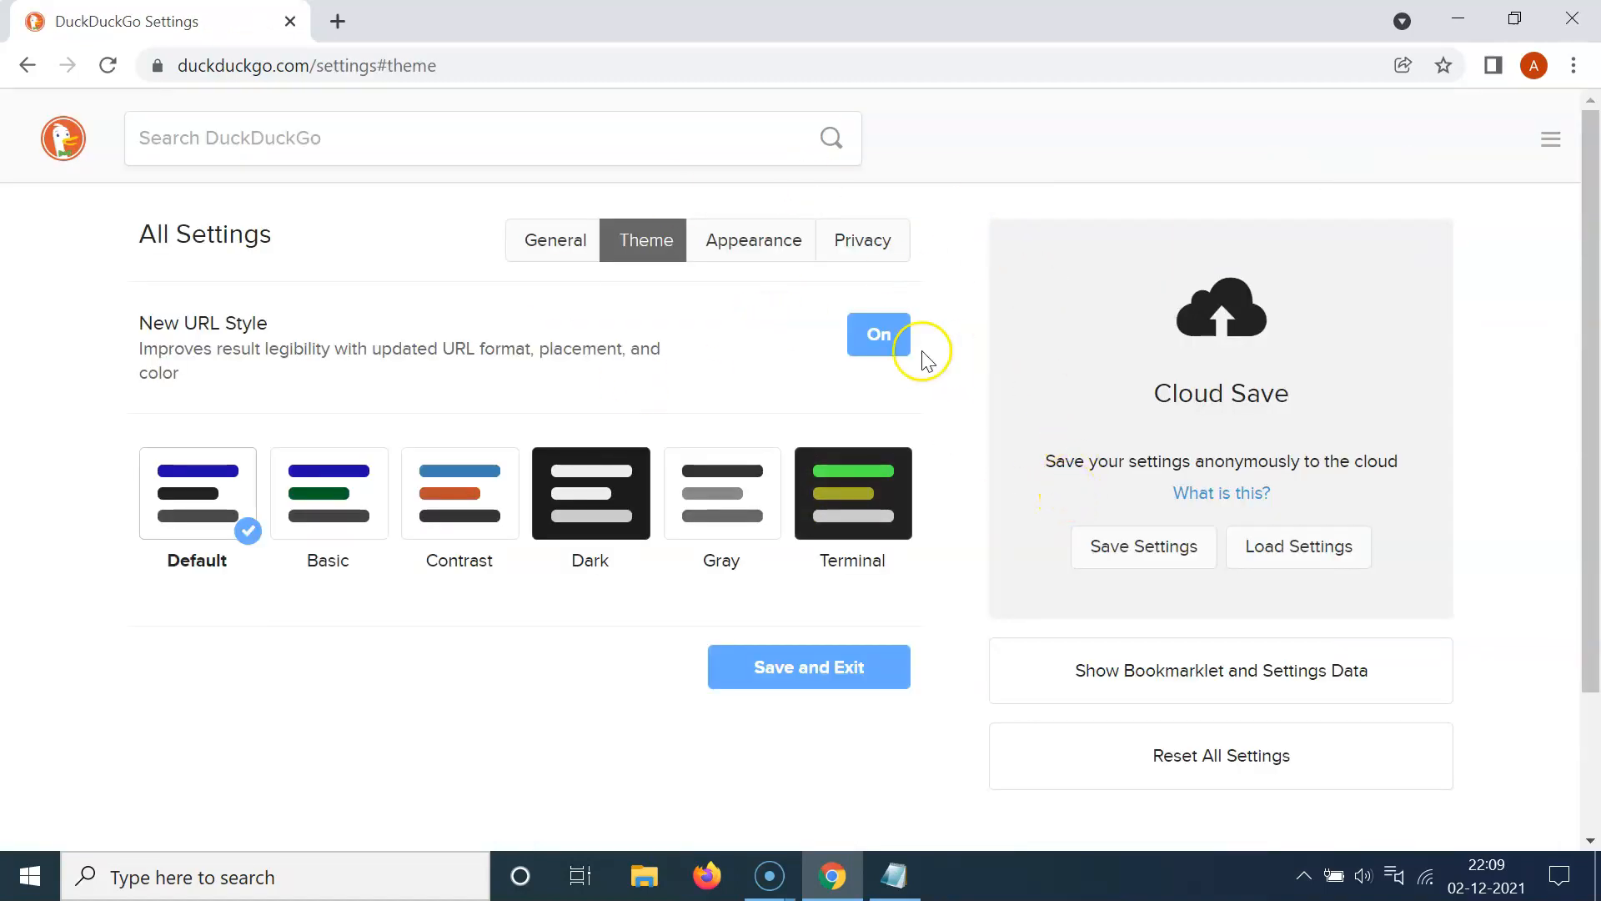
pyautogui.moveTo(854, 492)
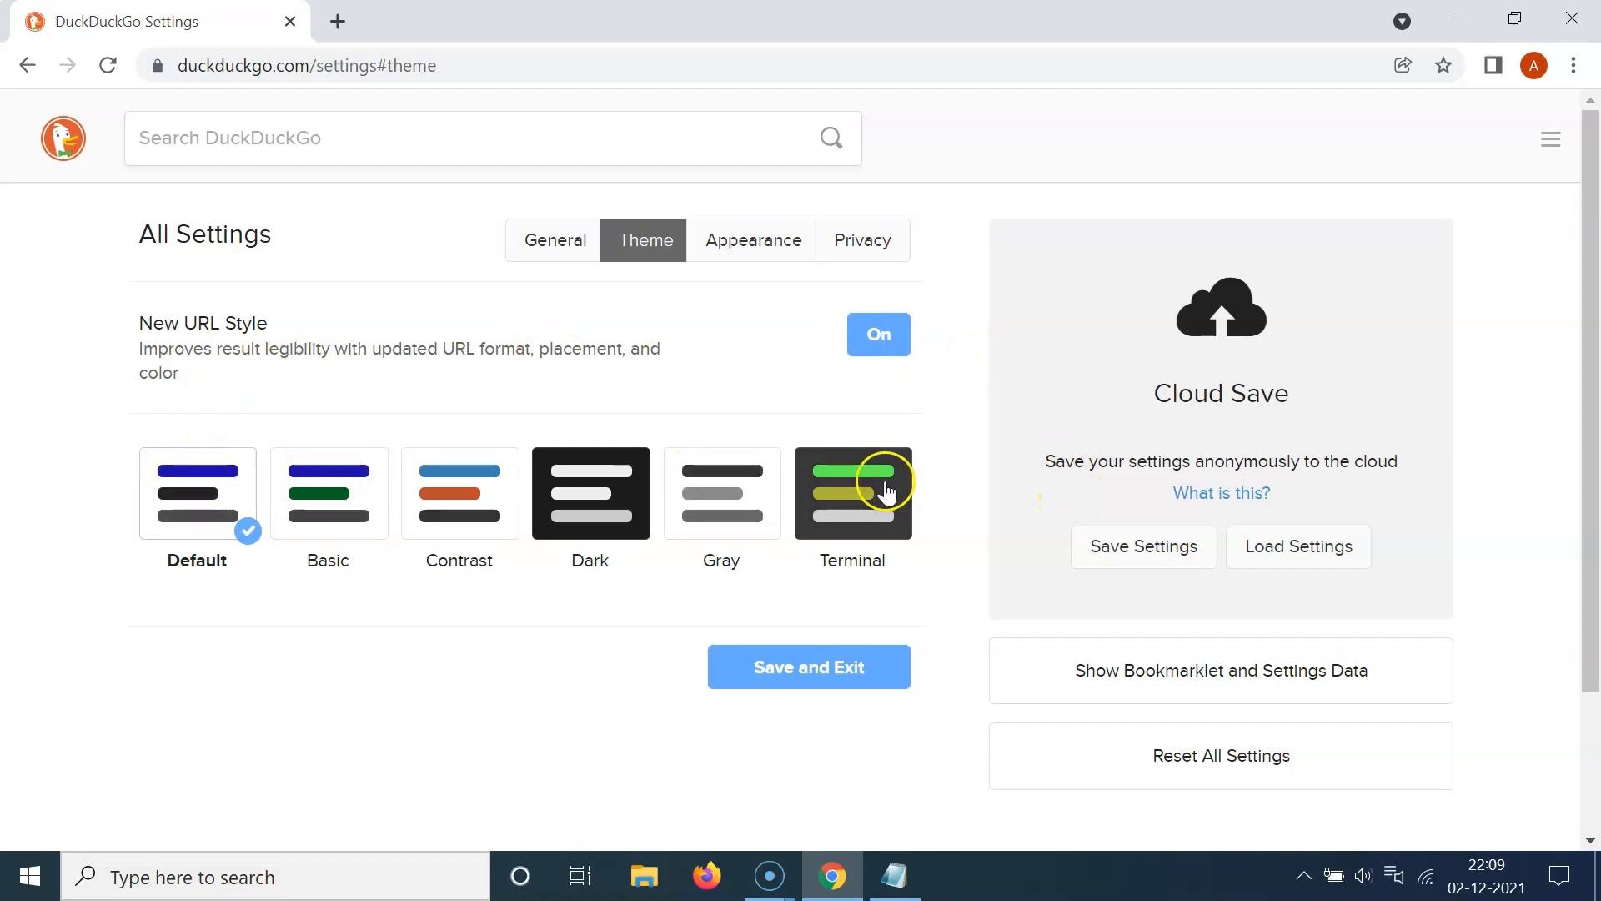
pyautogui.moveTo(158, 569)
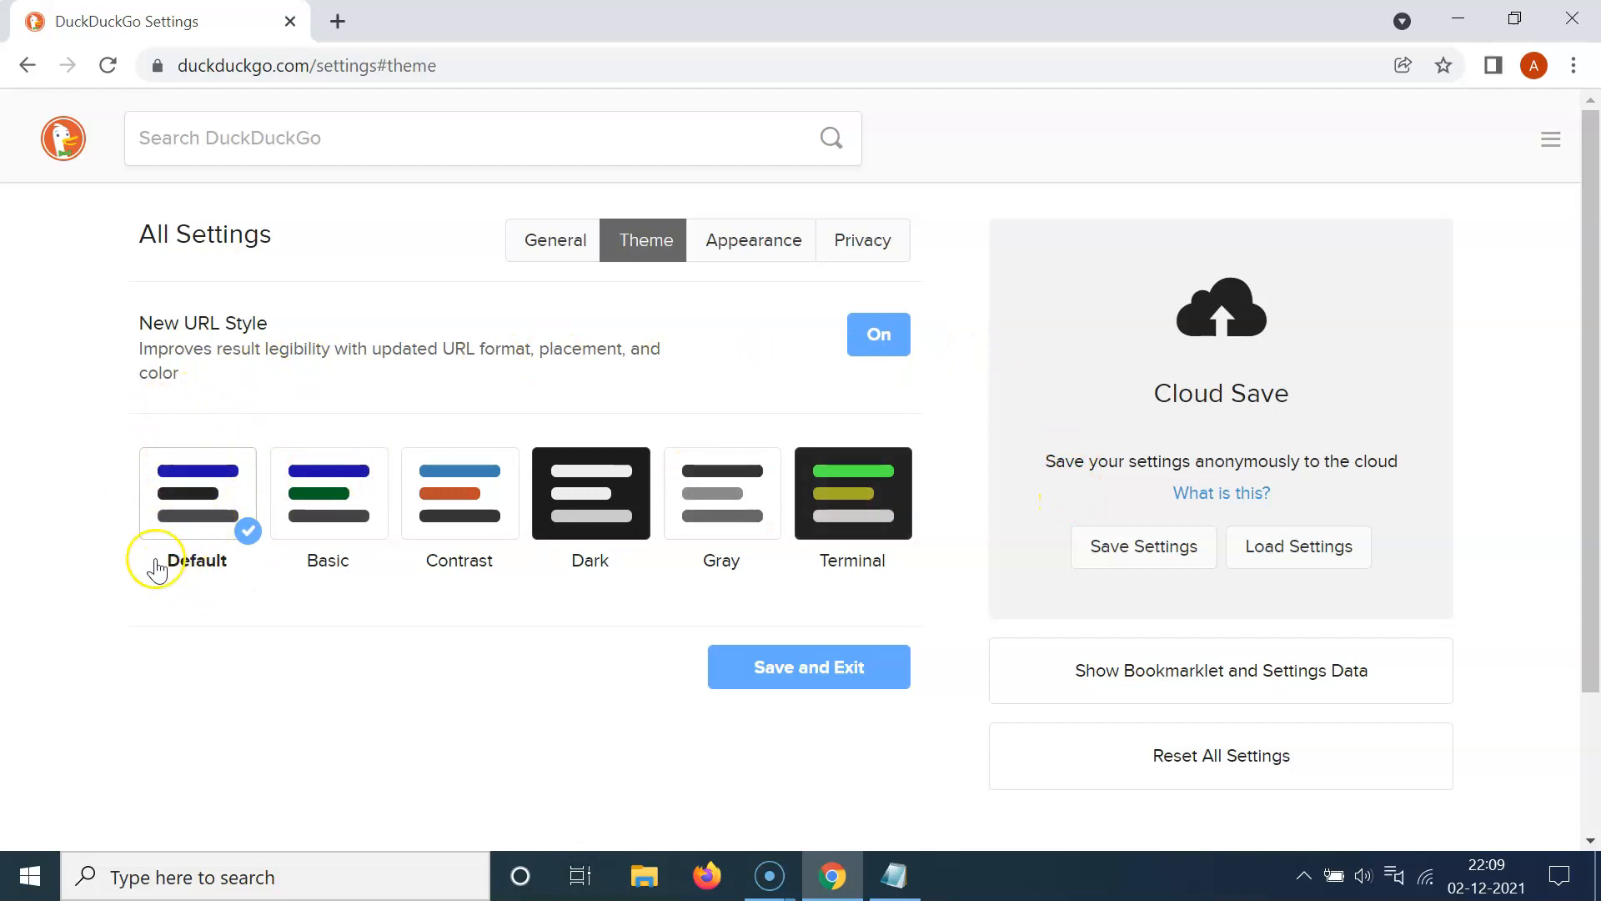
pyautogui.moveTo(209, 555)
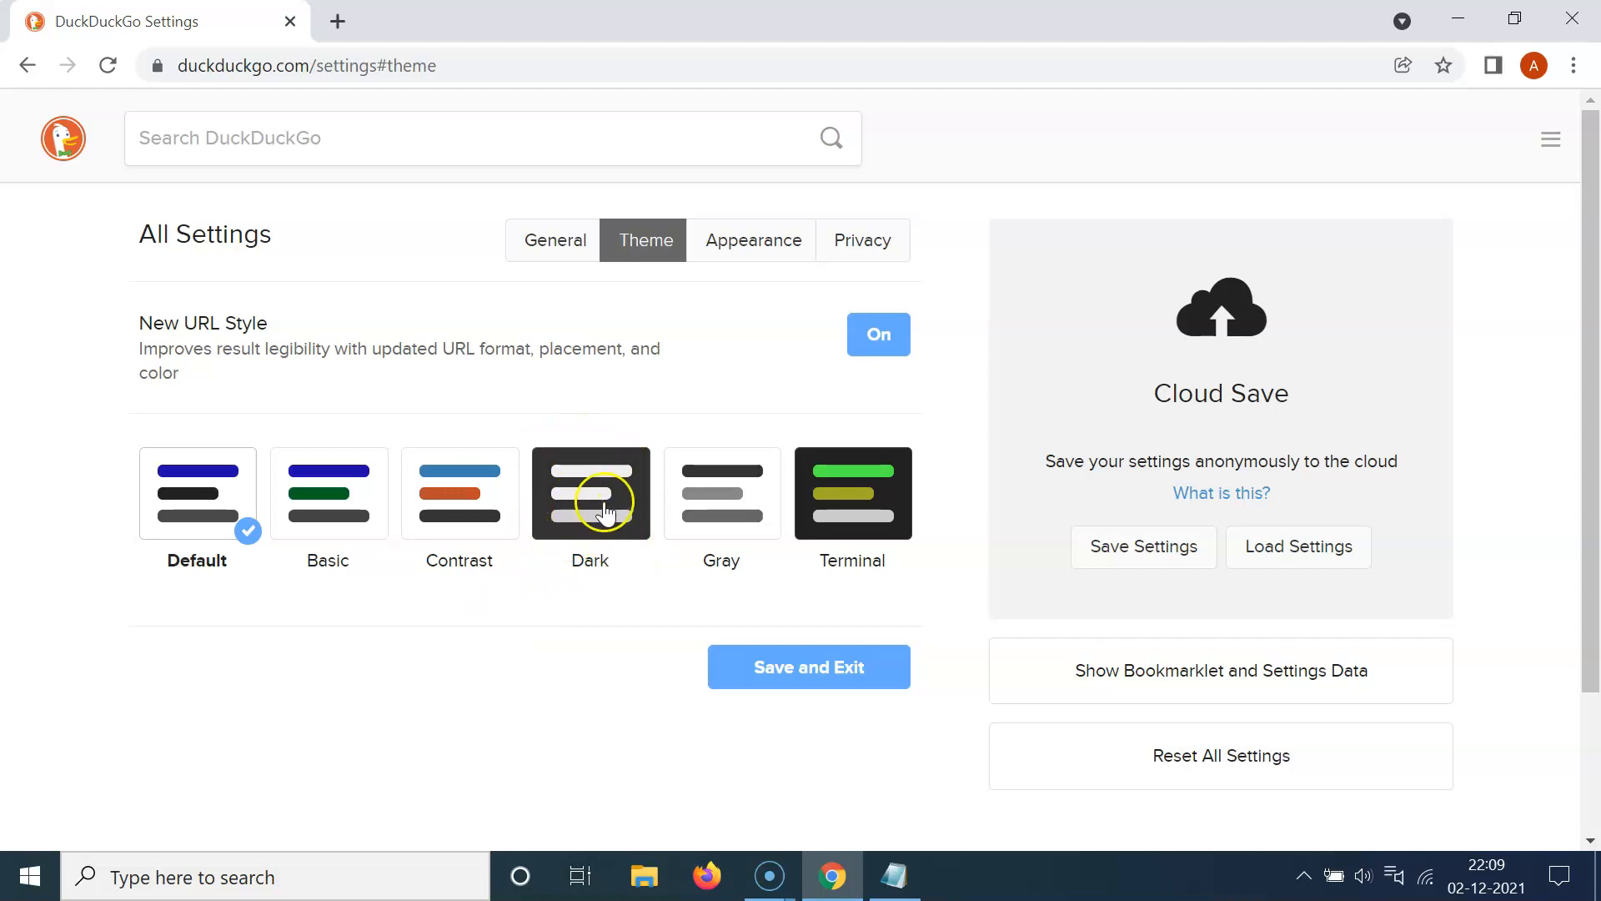
# Select the Dark theme tile on the Theme settings page.
pyautogui.click(590, 492)
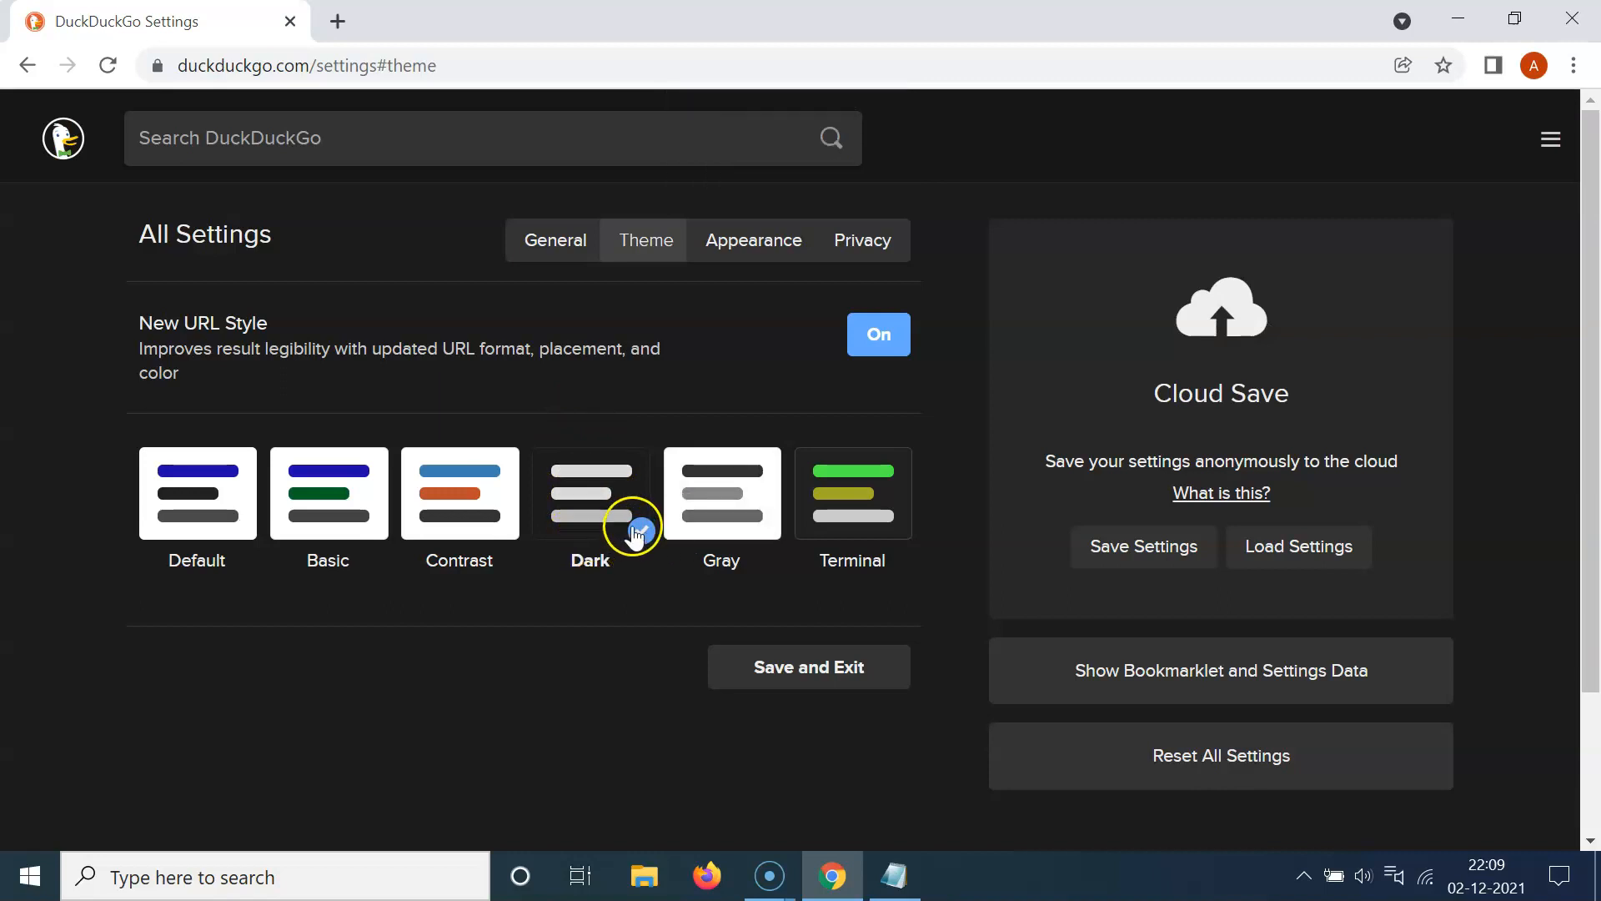
pyautogui.click(589, 493)
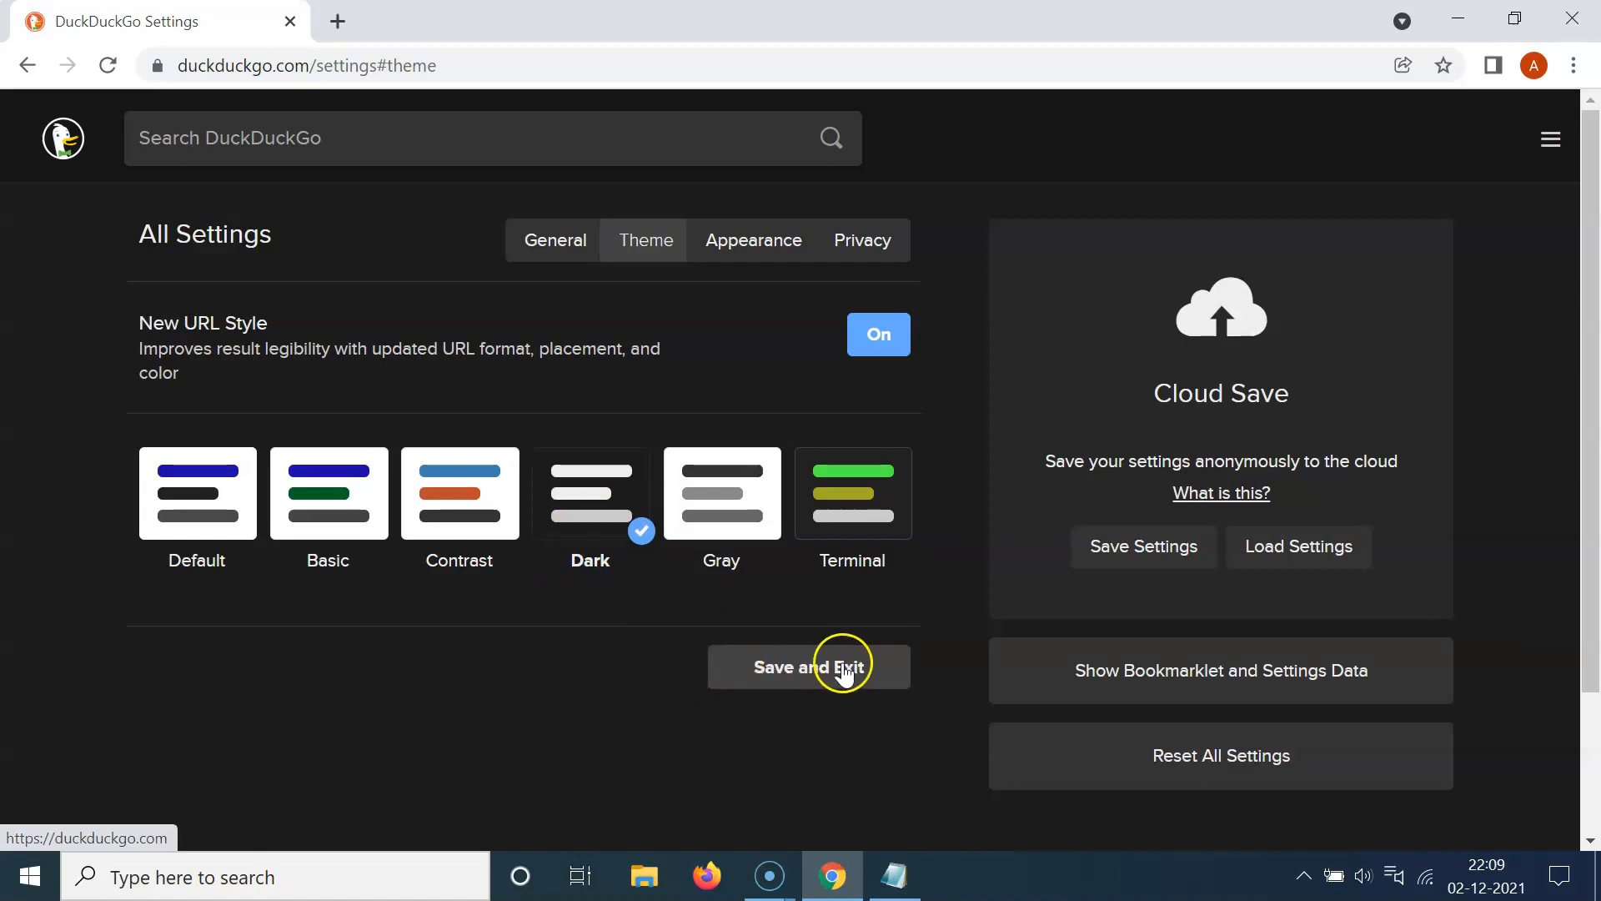
# Save and exit the theme settings, then dismiss the side menu.
pyautogui.click(808, 667)
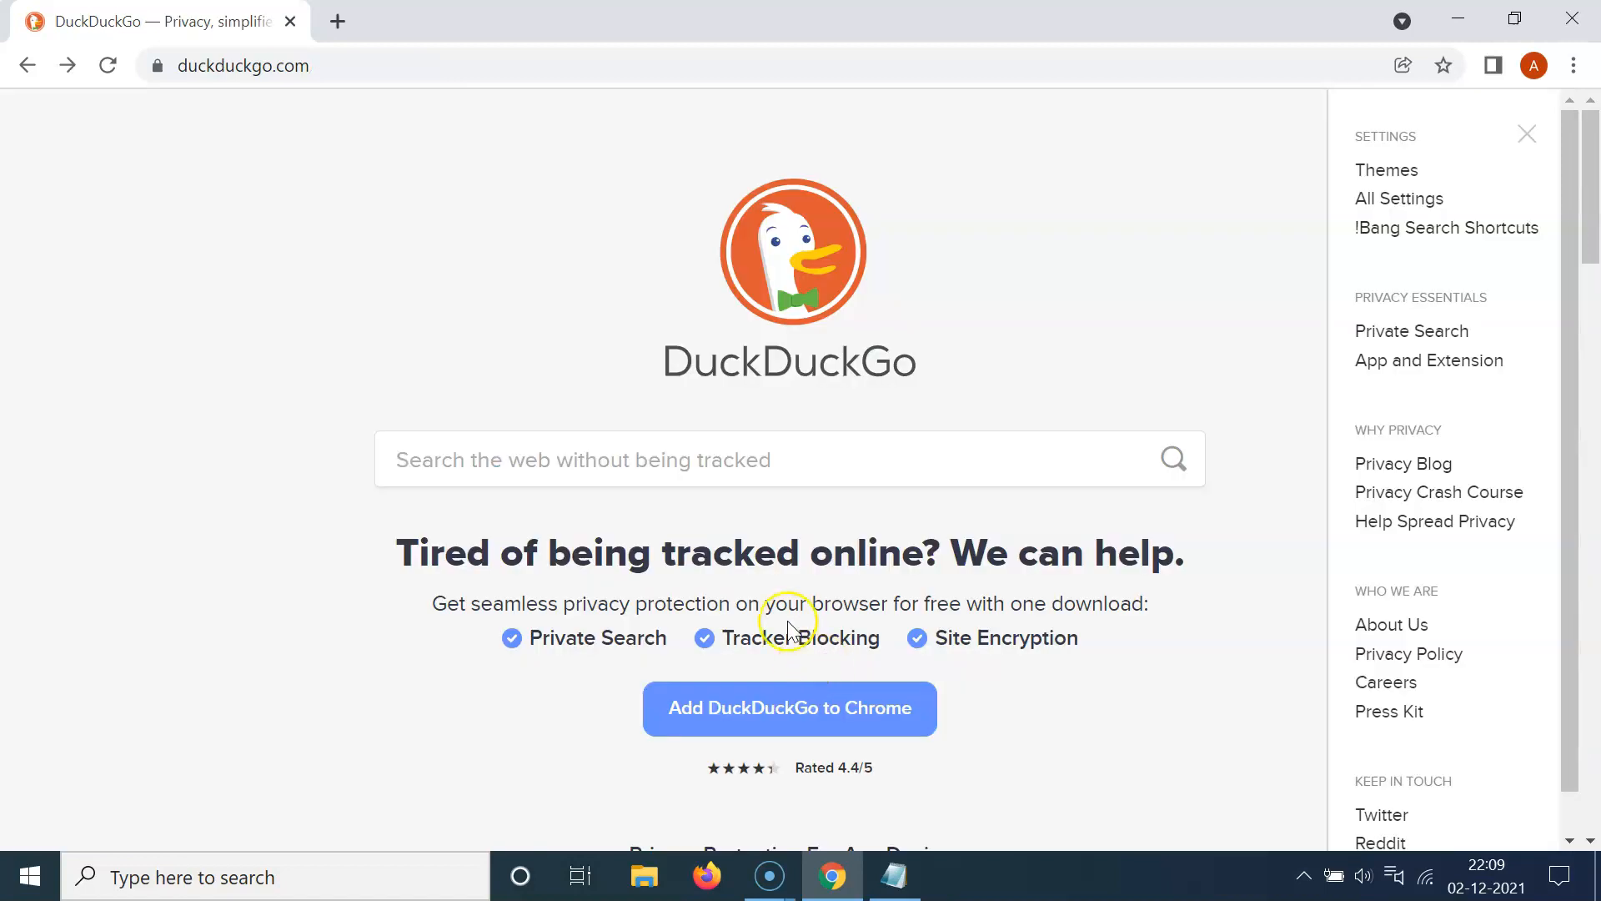
pyautogui.moveTo(1527, 133)
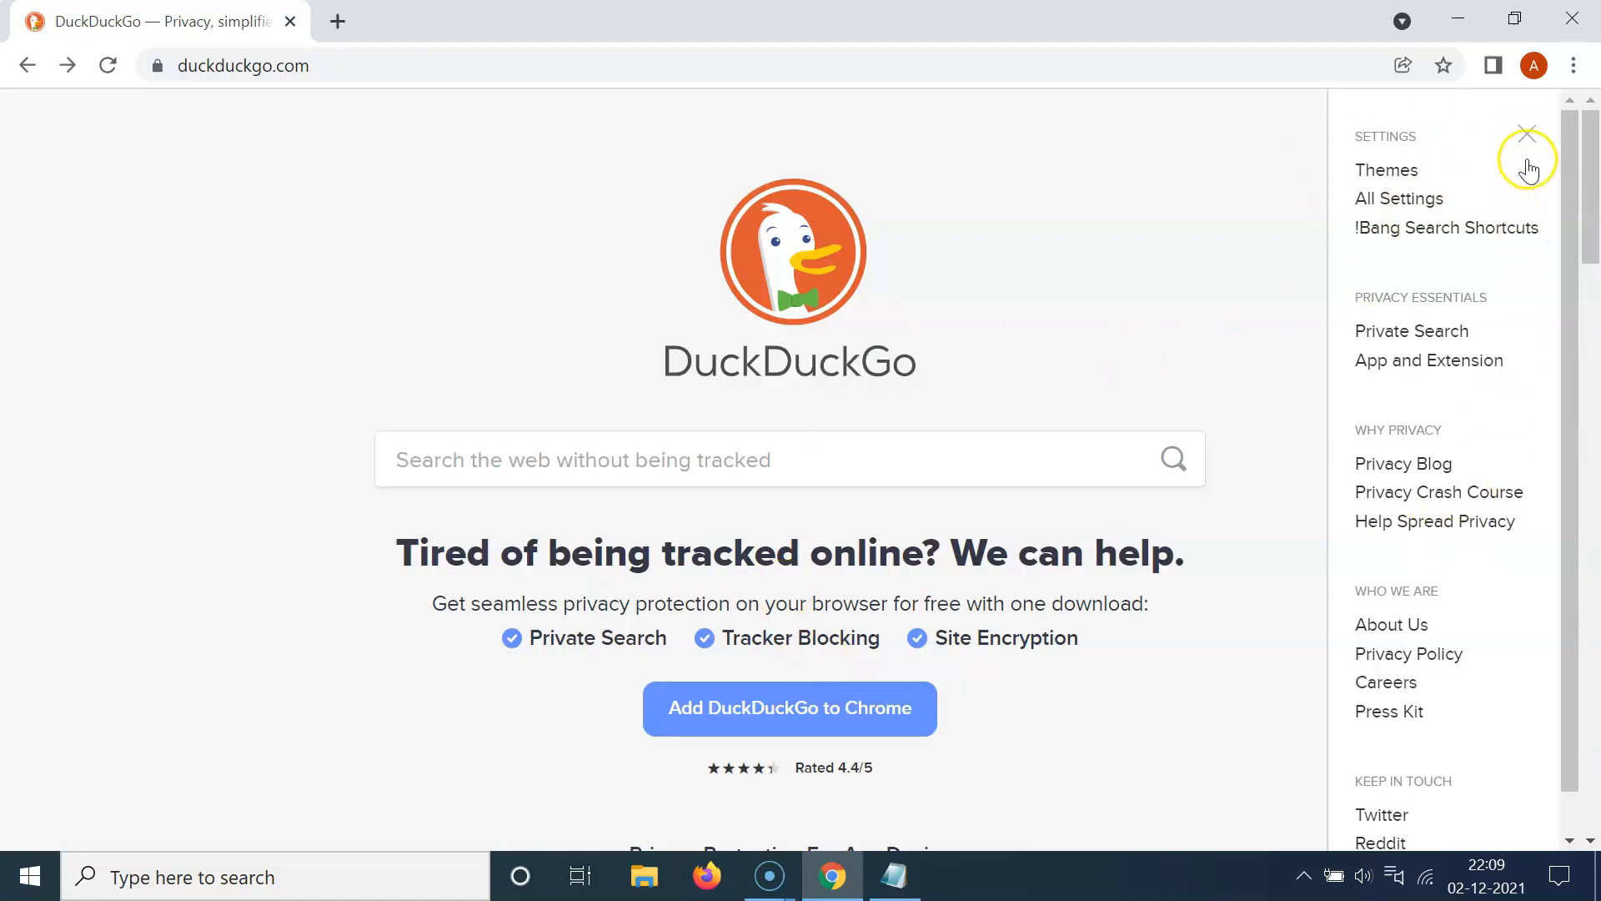
pyautogui.click(1527, 132)
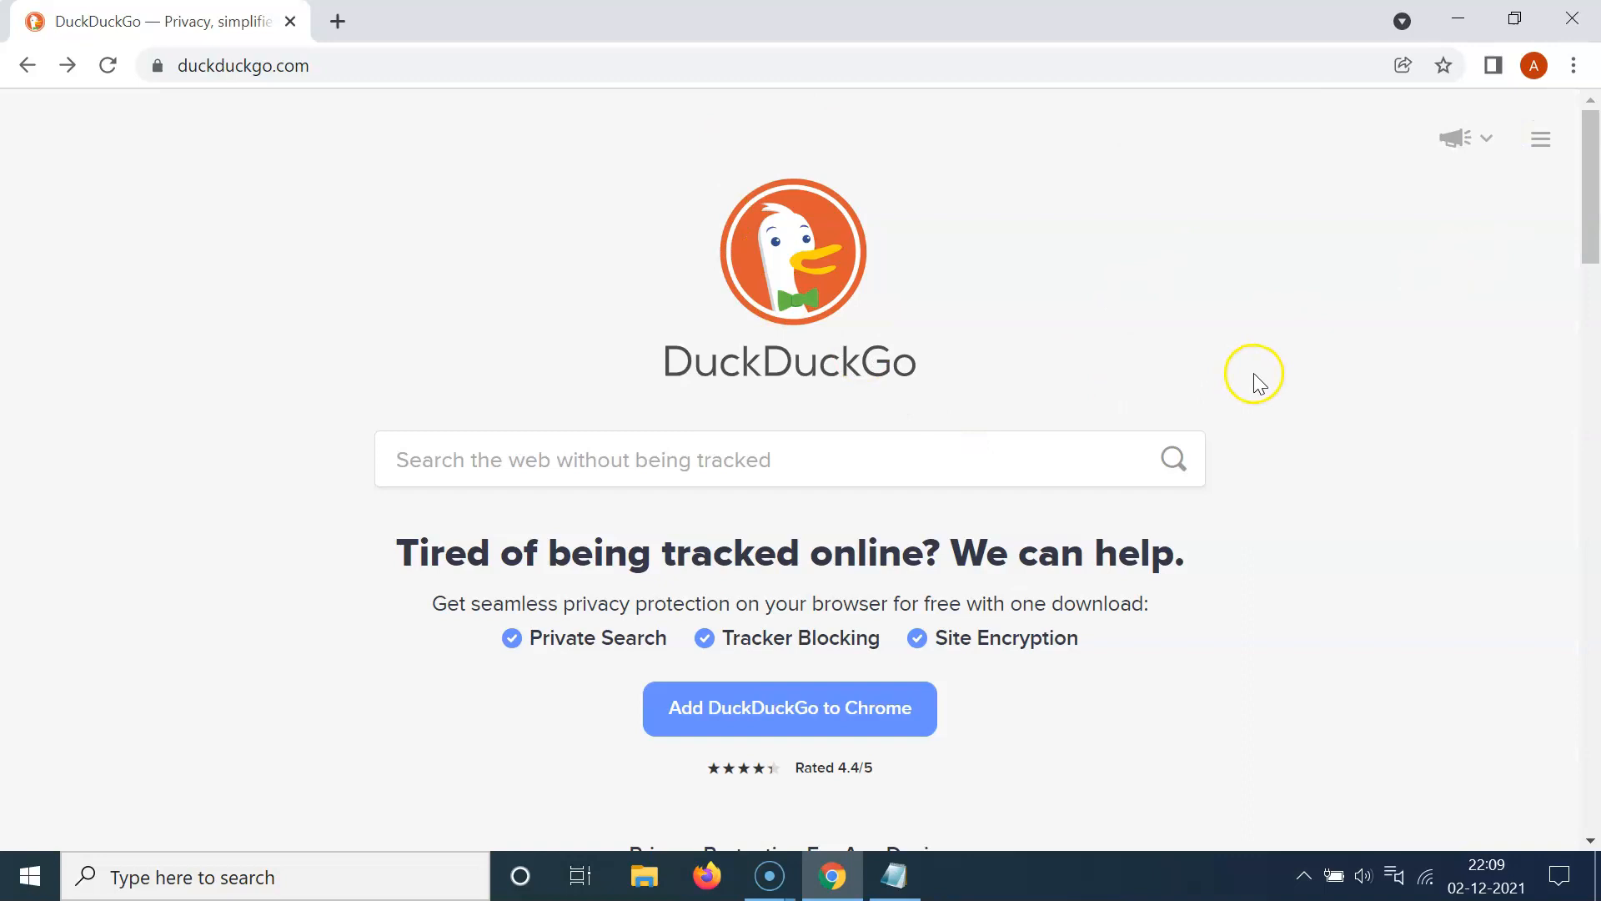
pyautogui.moveTo(1258, 385)
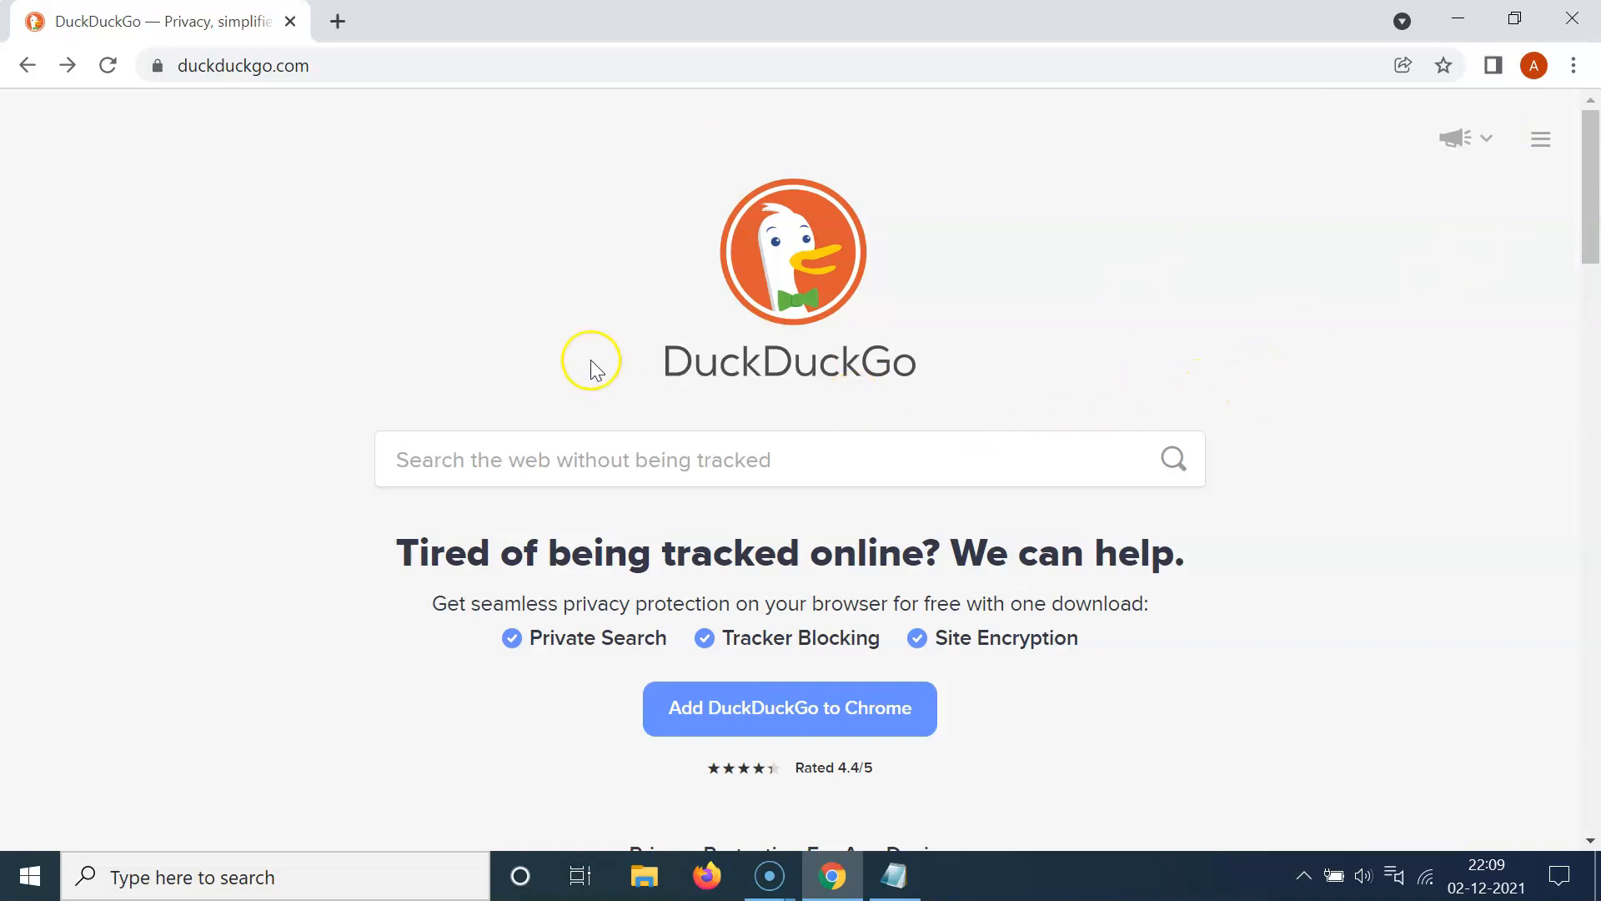
pyautogui.moveTo(1036, 375)
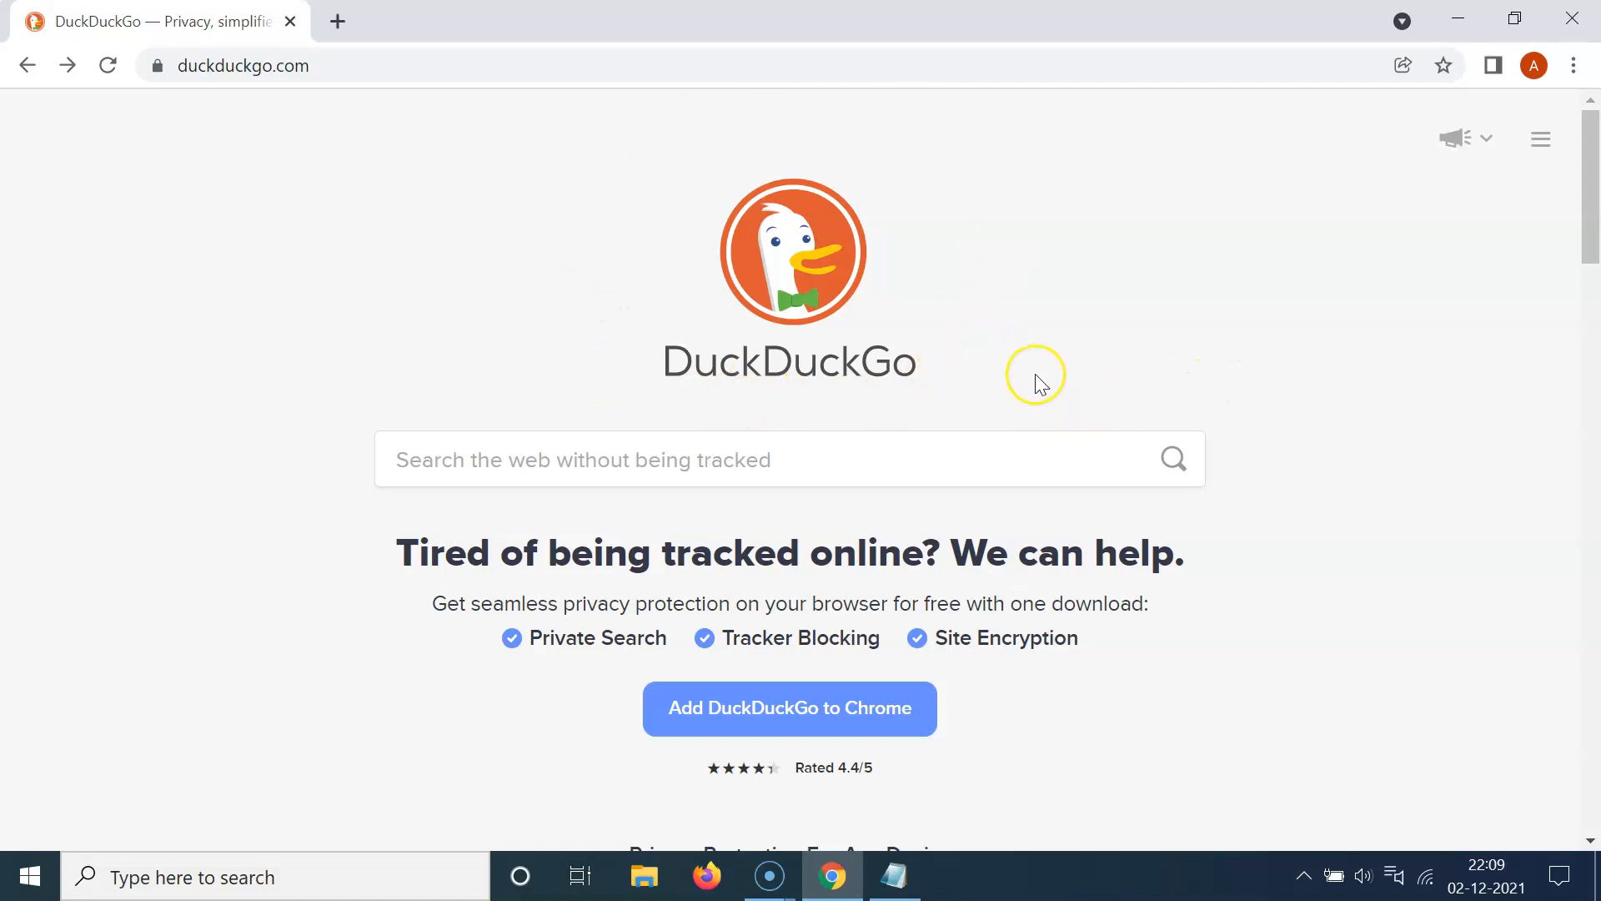
pyautogui.moveTo(163, 96)
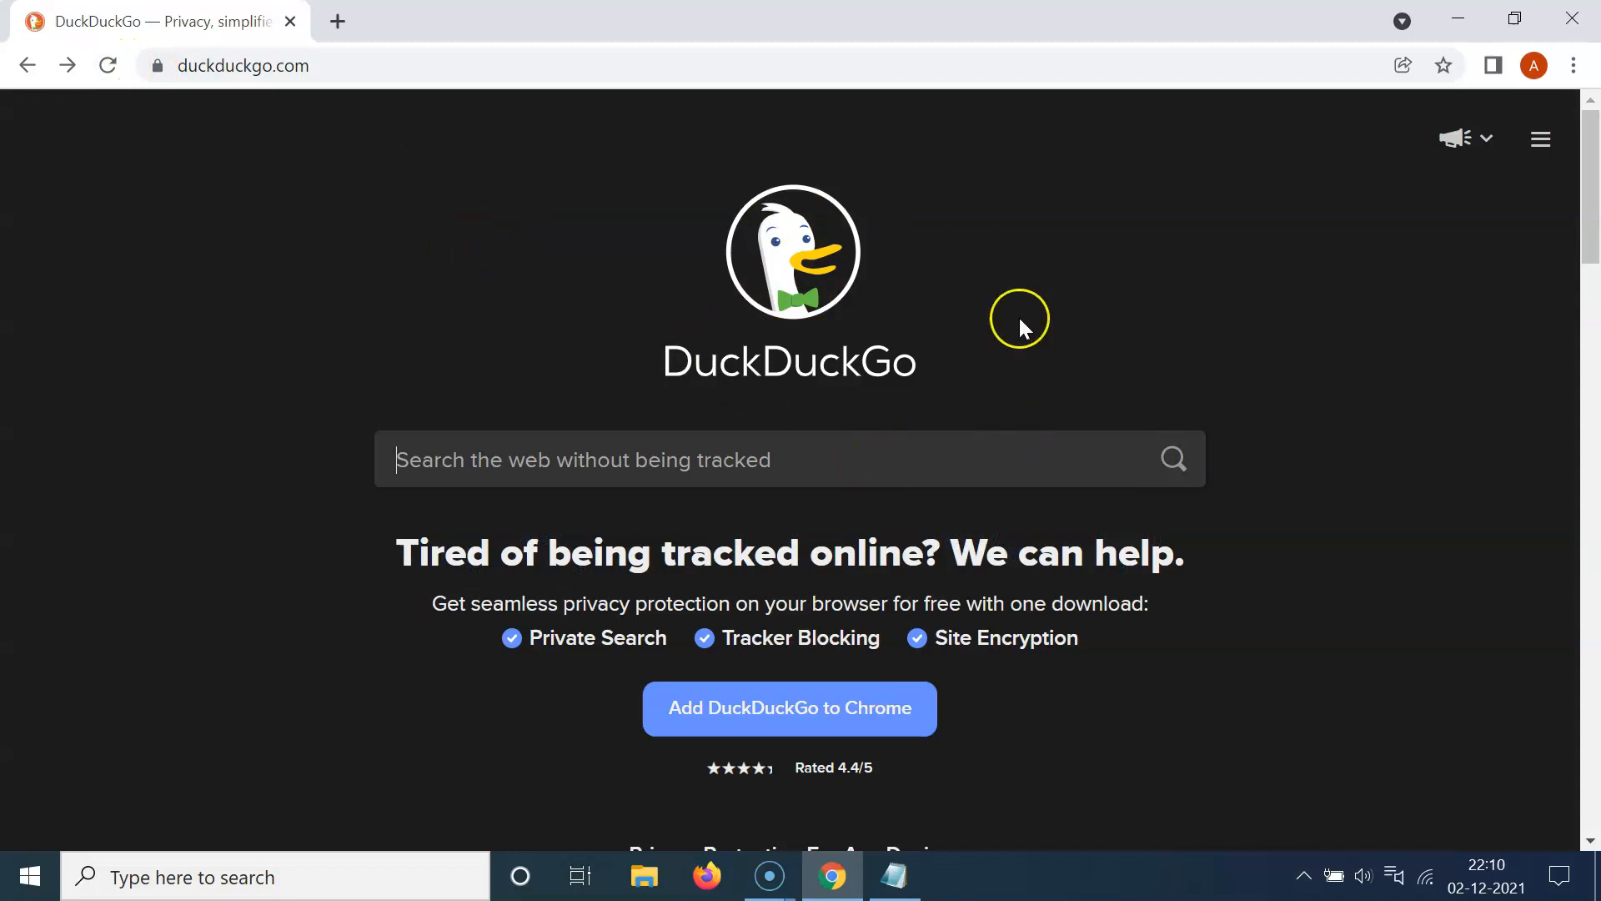
pyautogui.moveTo(1220, 336)
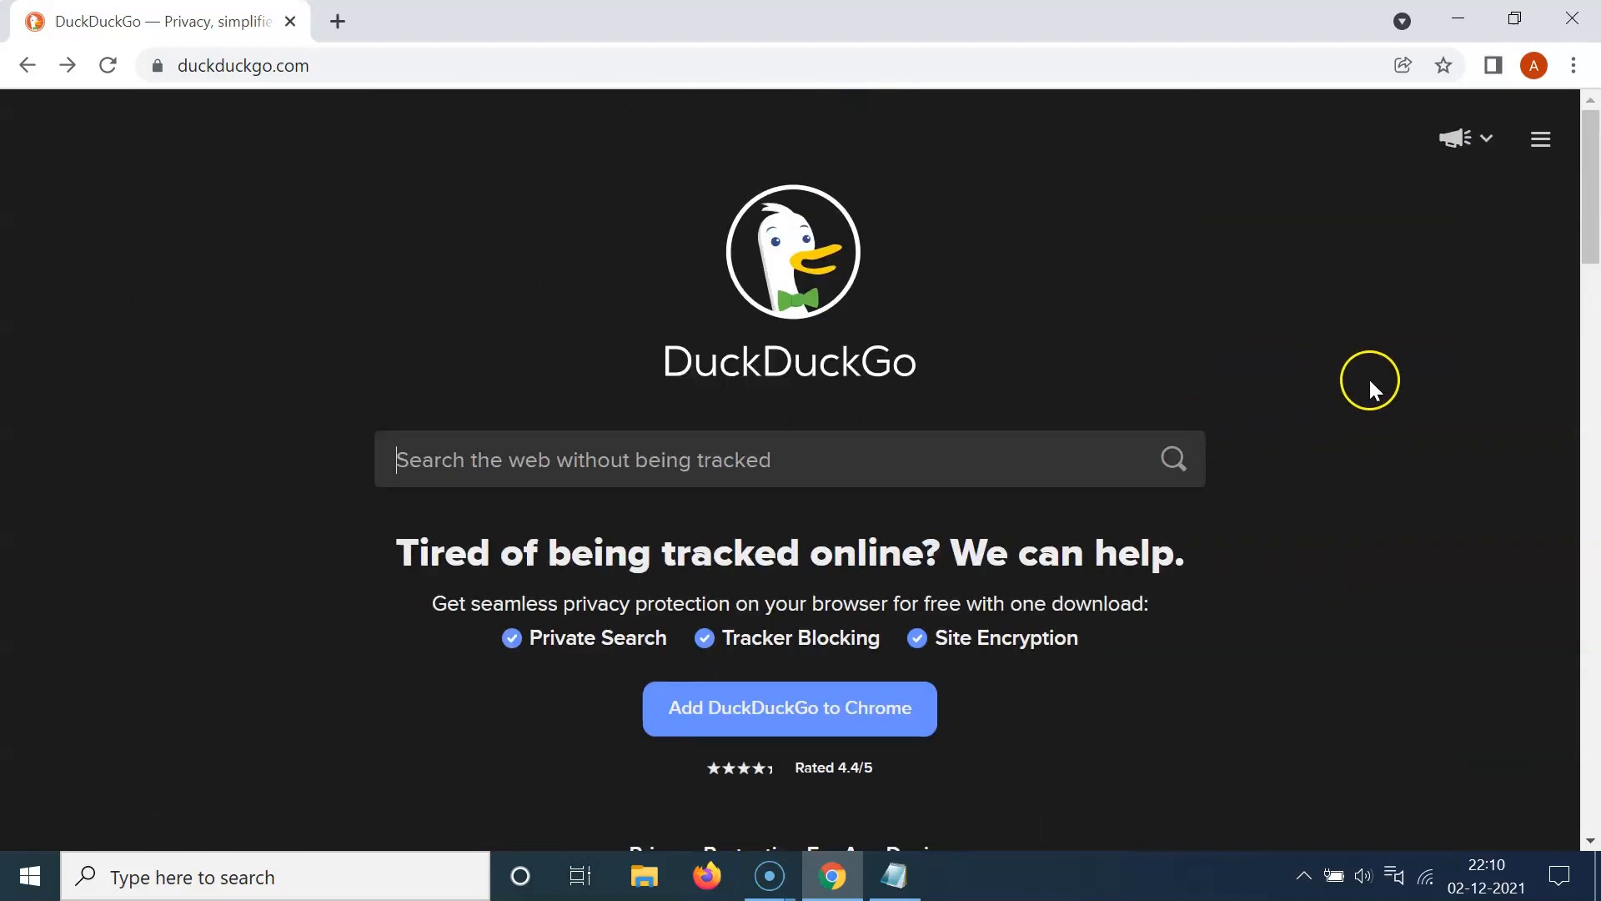
# Refresh the homepage so it renders in the Dark theme.
pyautogui.click(893, 876)
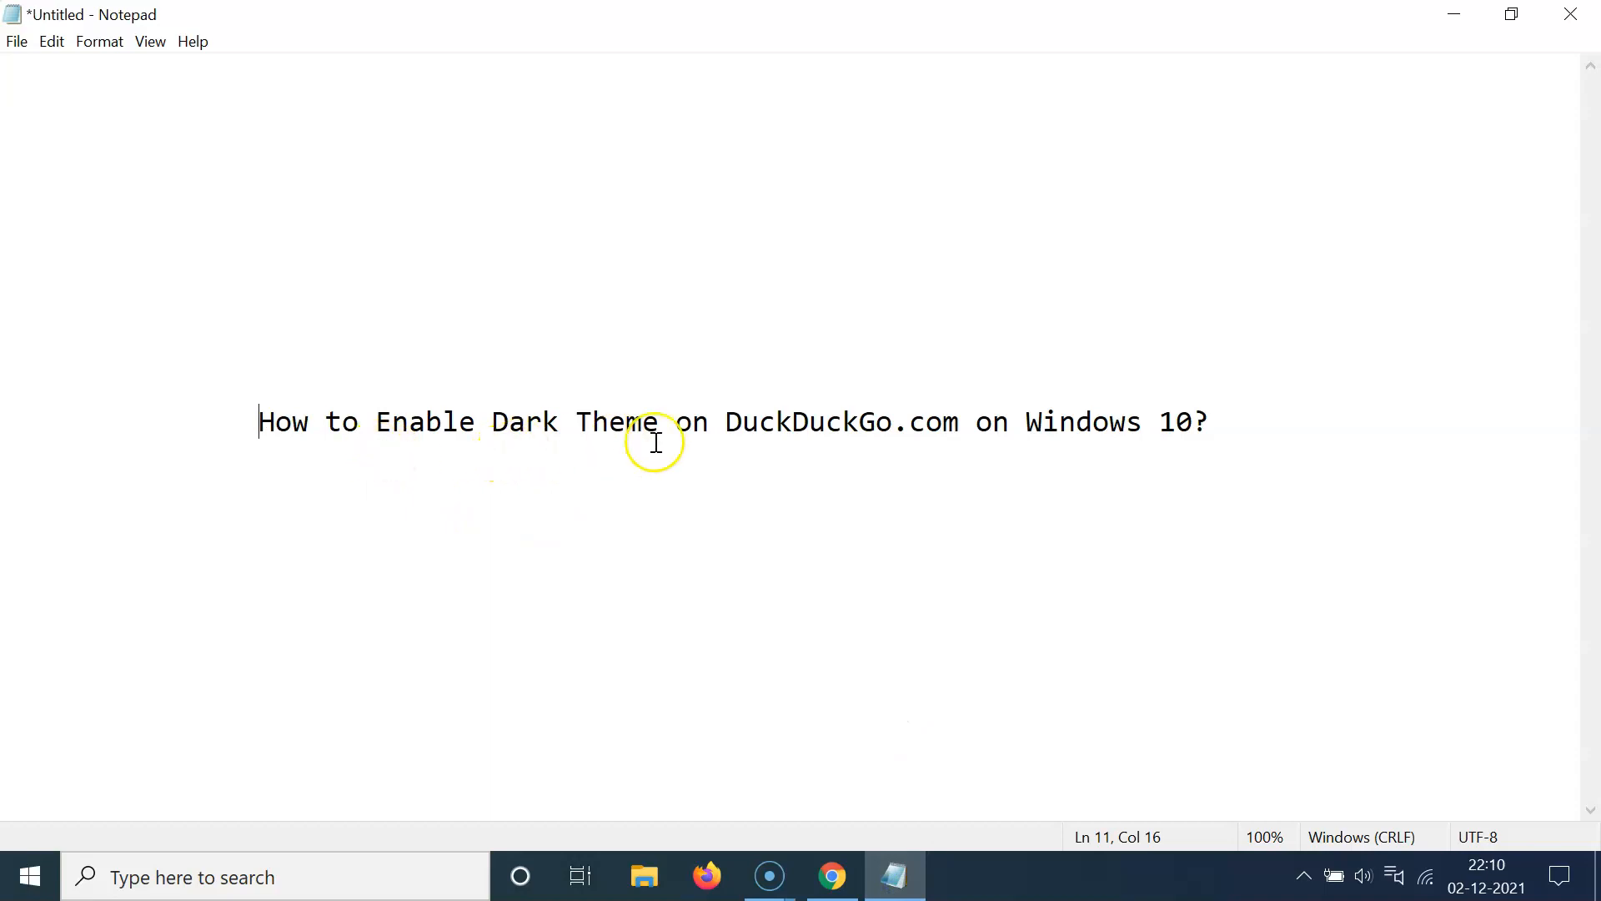
pyautogui.moveTo(952, 424)
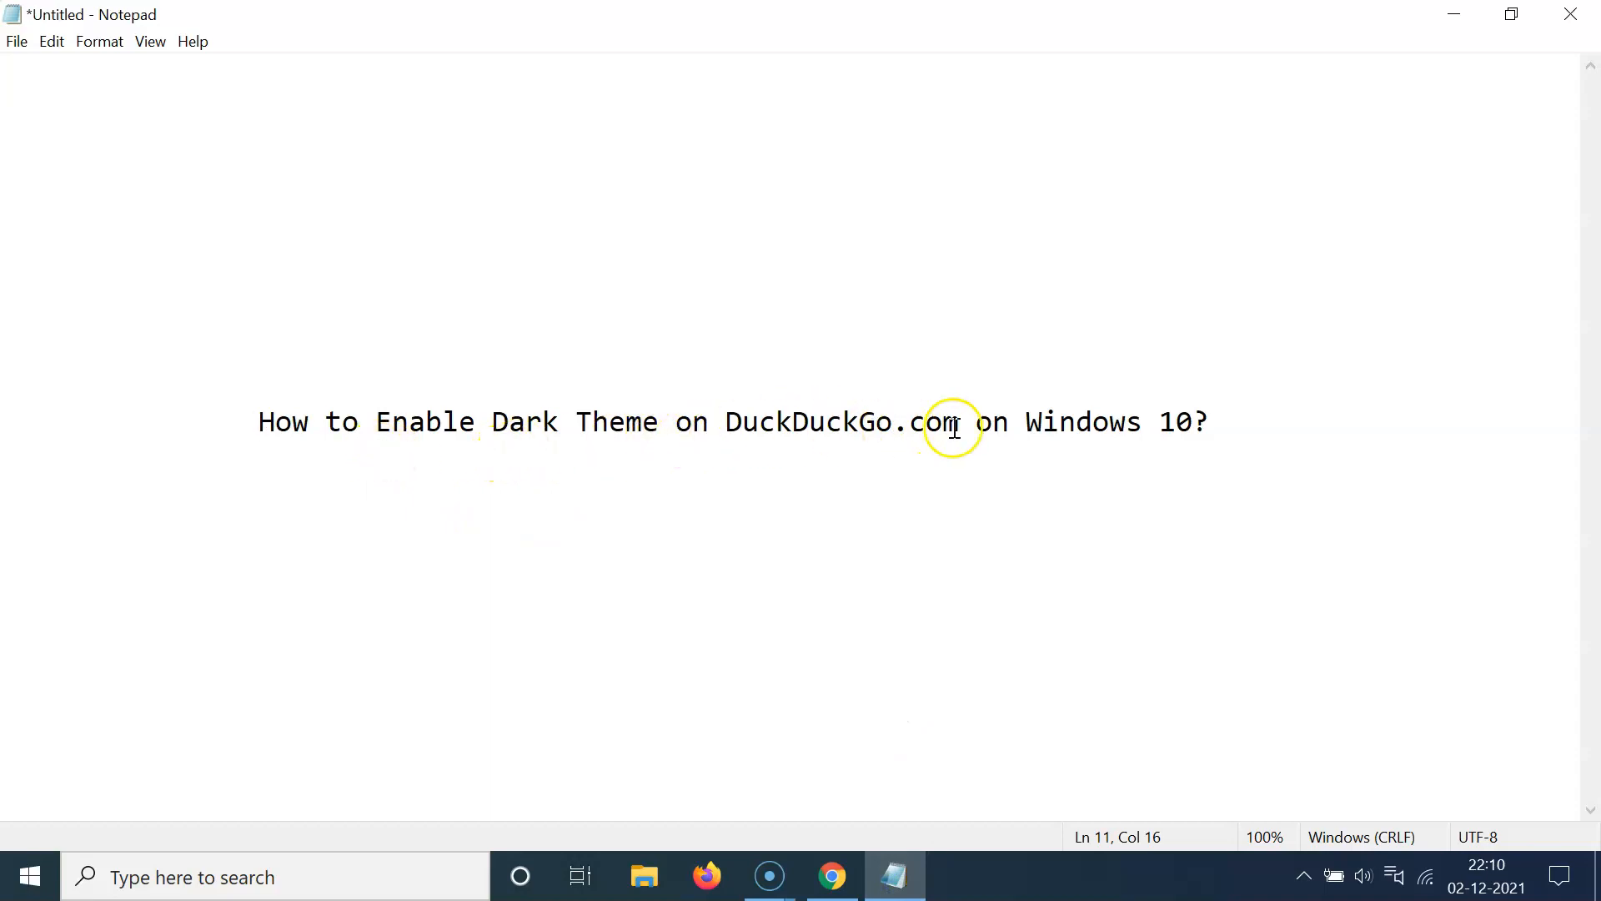
pyautogui.moveTo(818, 369)
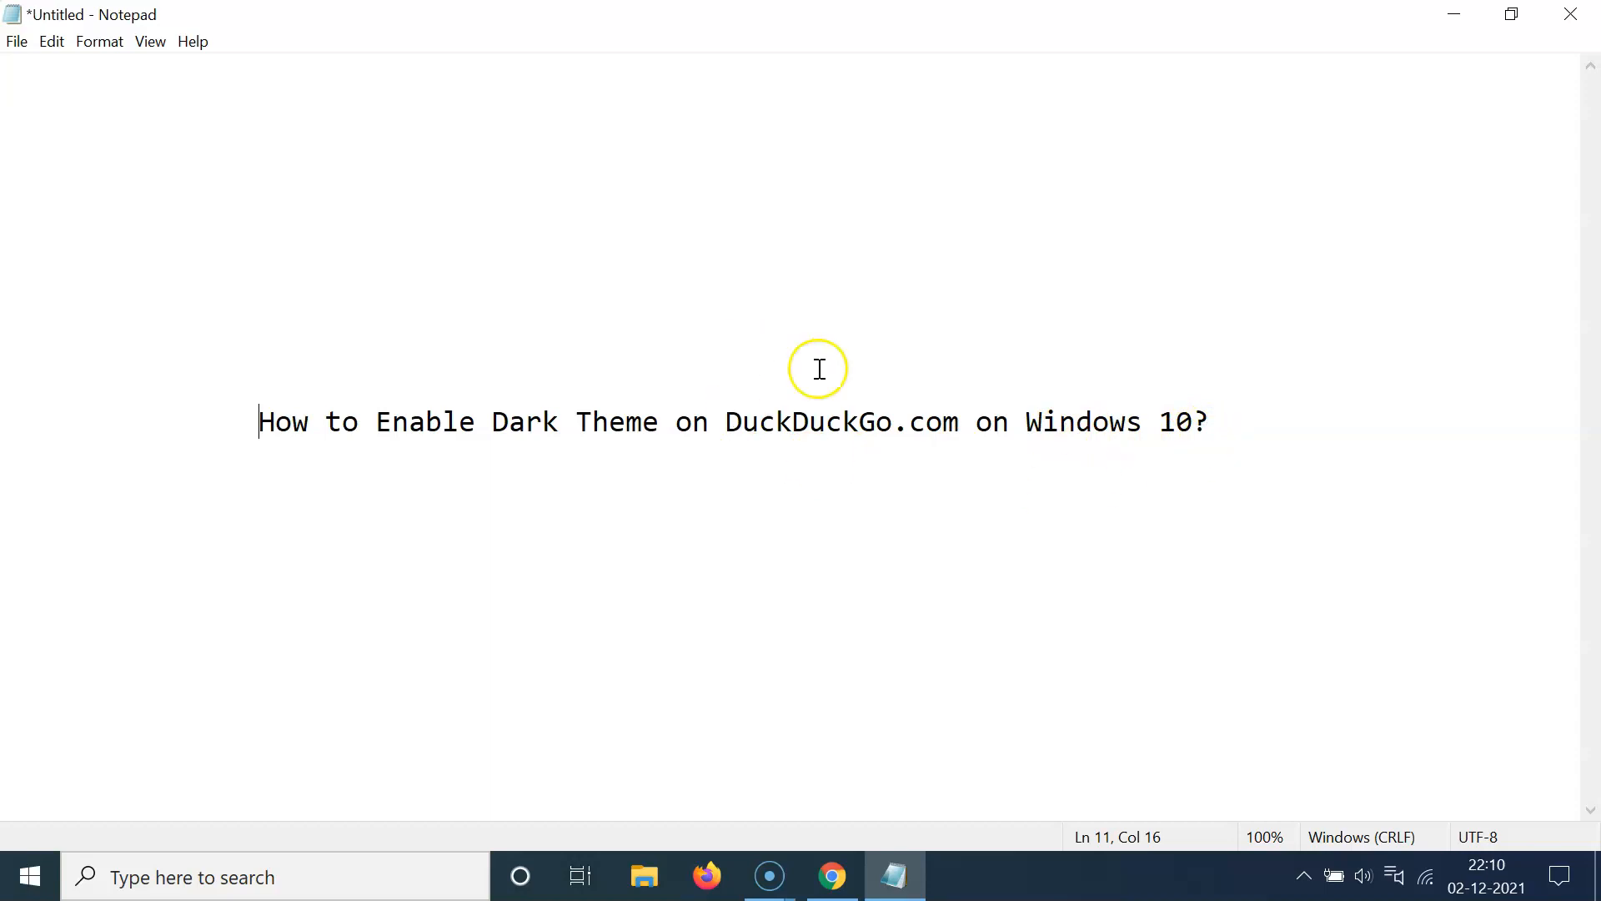
pyautogui.moveTo(812, 441)
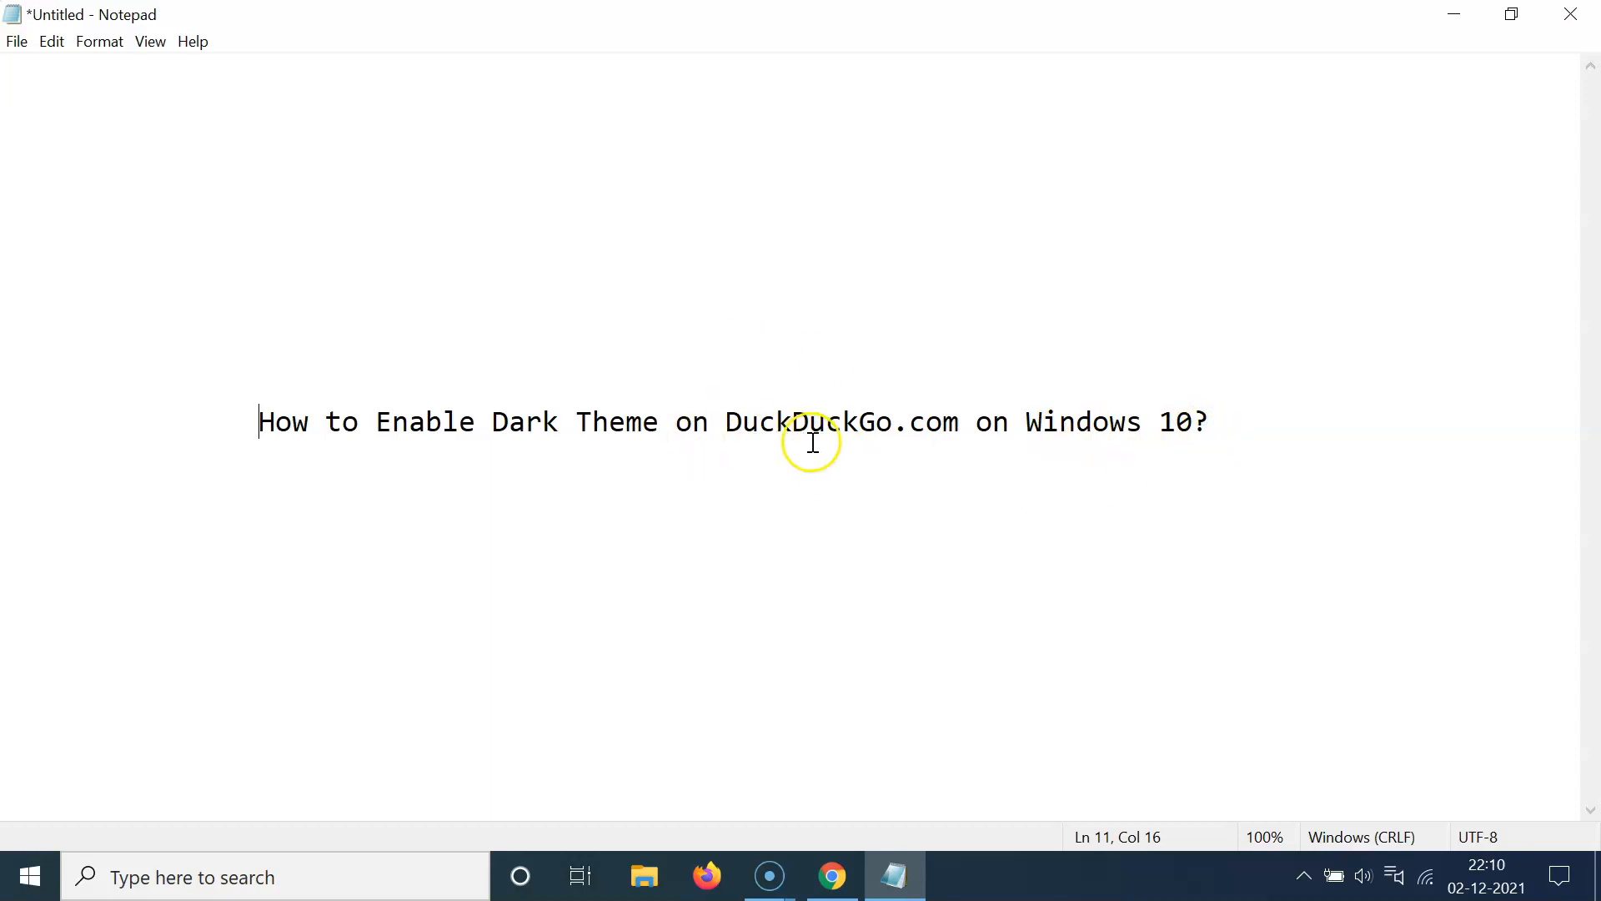